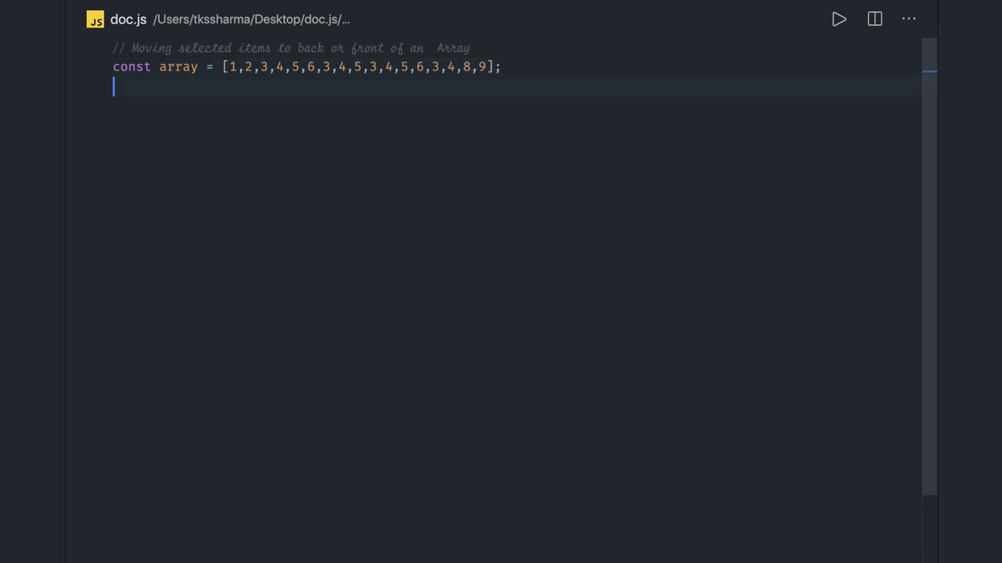
Step: Declare function moveitems(array, item) with an empty body below the number array
type("function")
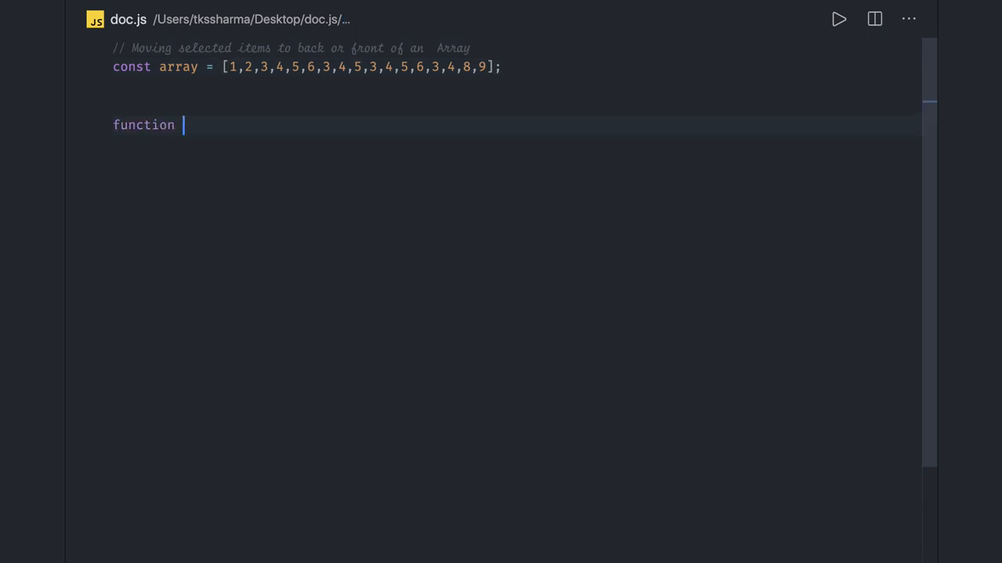
type("Mov")
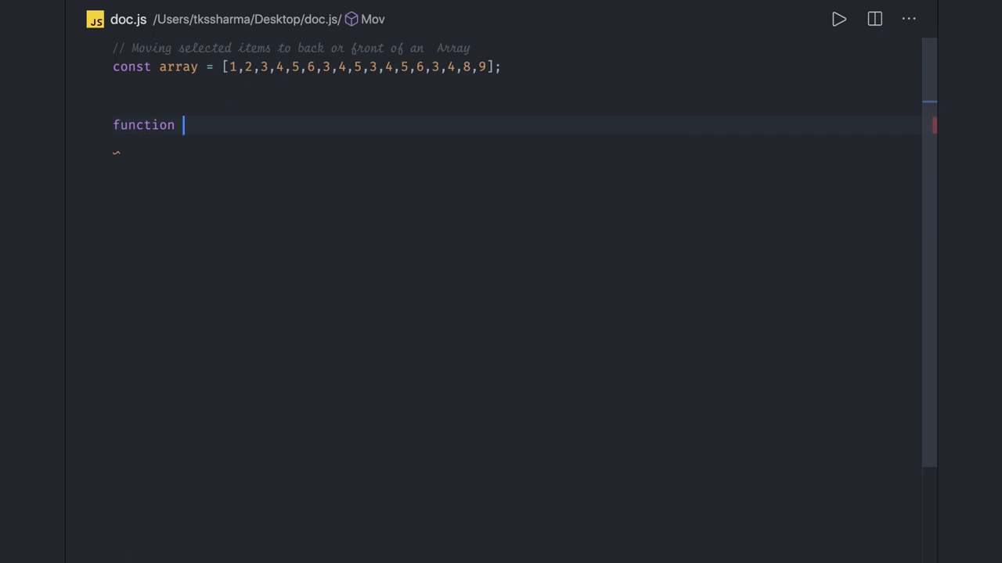
type("moveite")
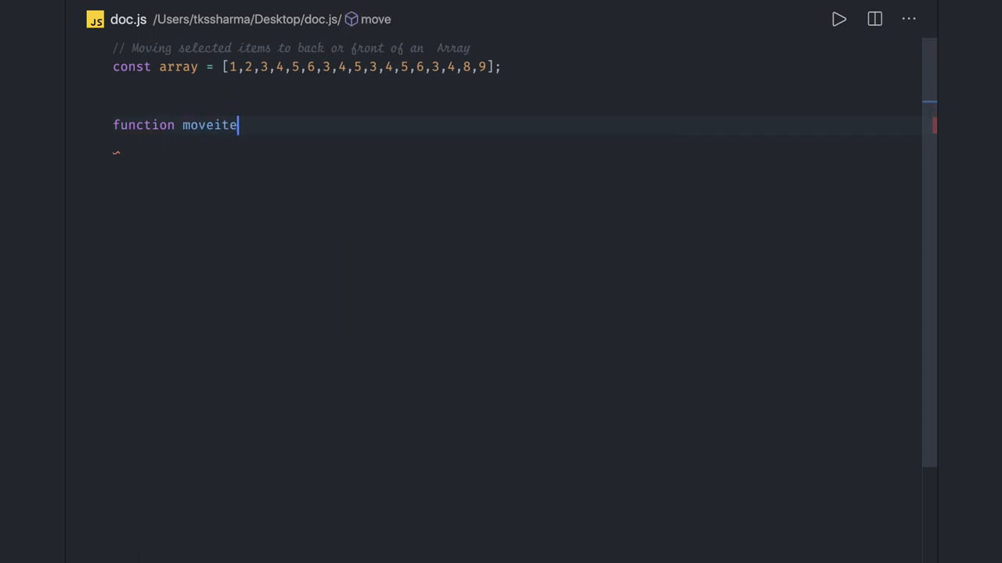
type("ms()")
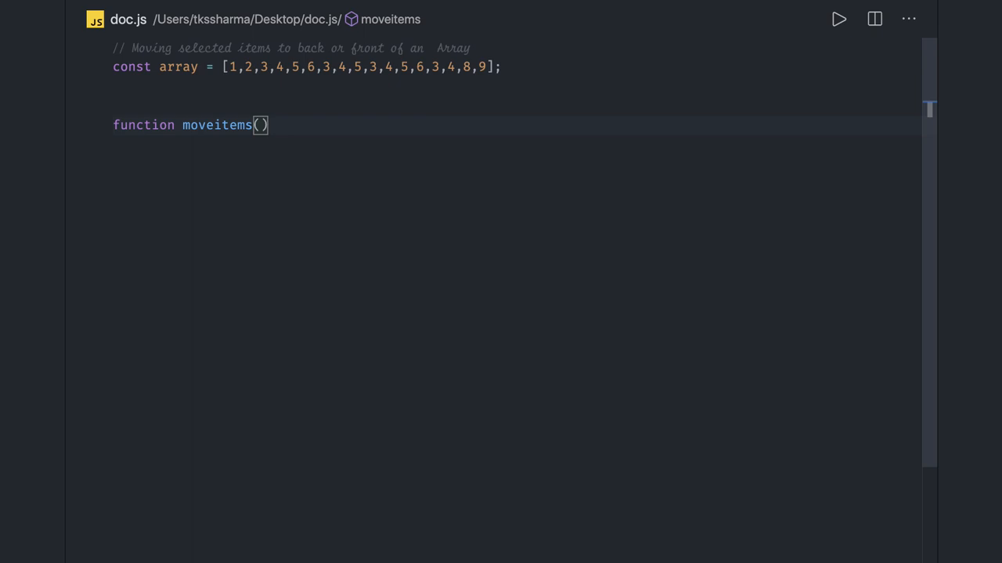
type("array, item")
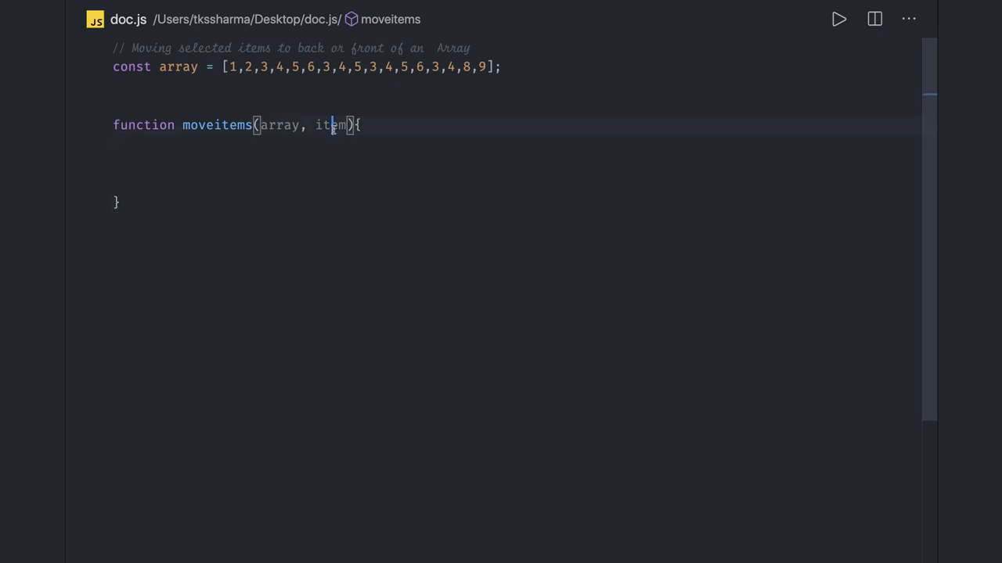
double_click(329, 125)
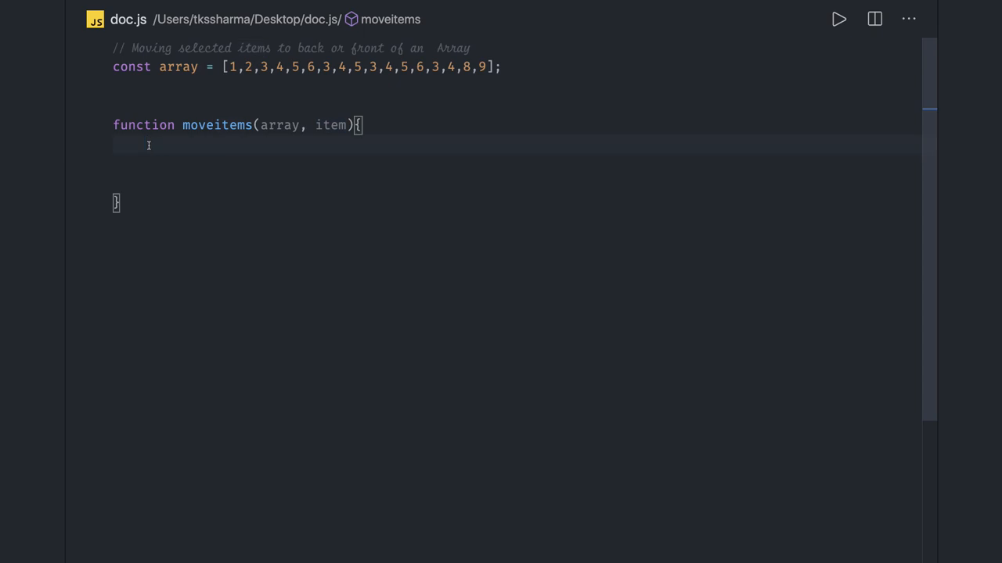
left_click(117, 145)
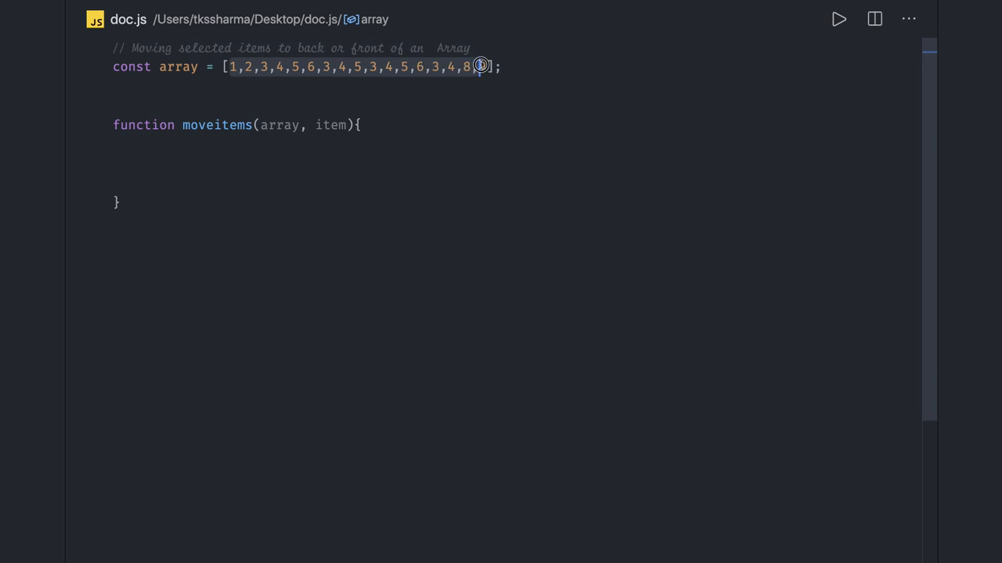
Step: Write a // comment under the array sketching [1,2,4,5,...] with the 3s moved to the end
type("9")
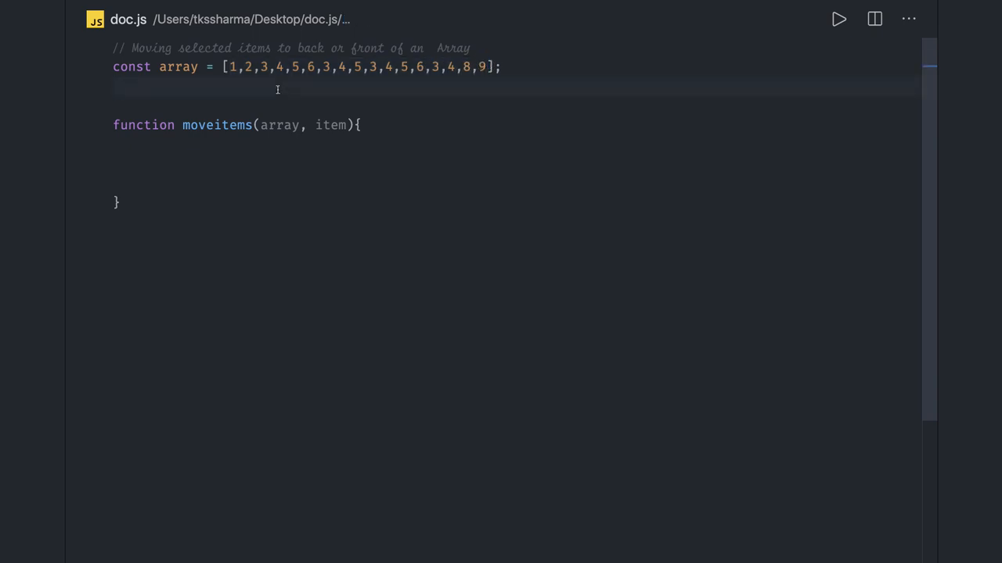
type("//")
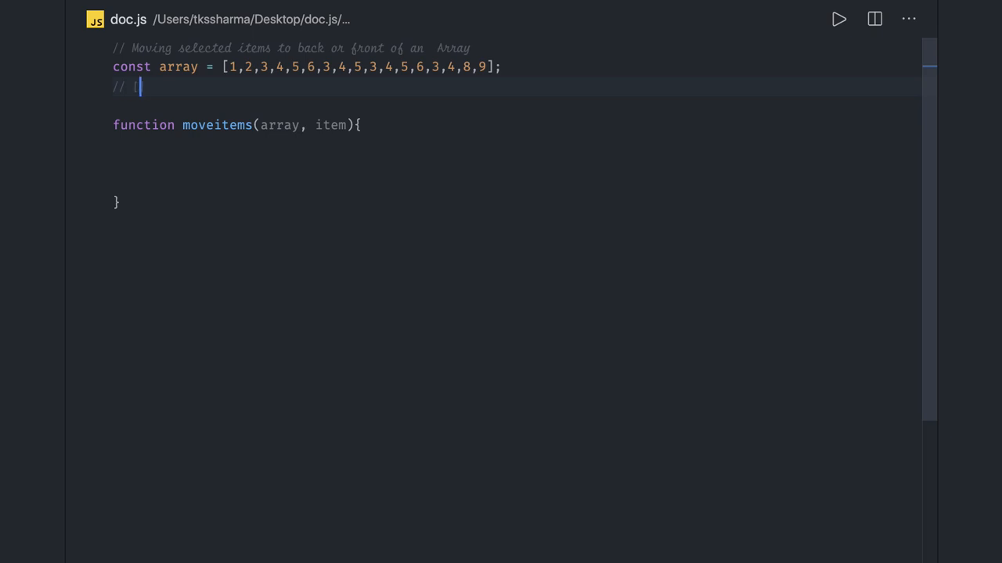
type("[1,2")
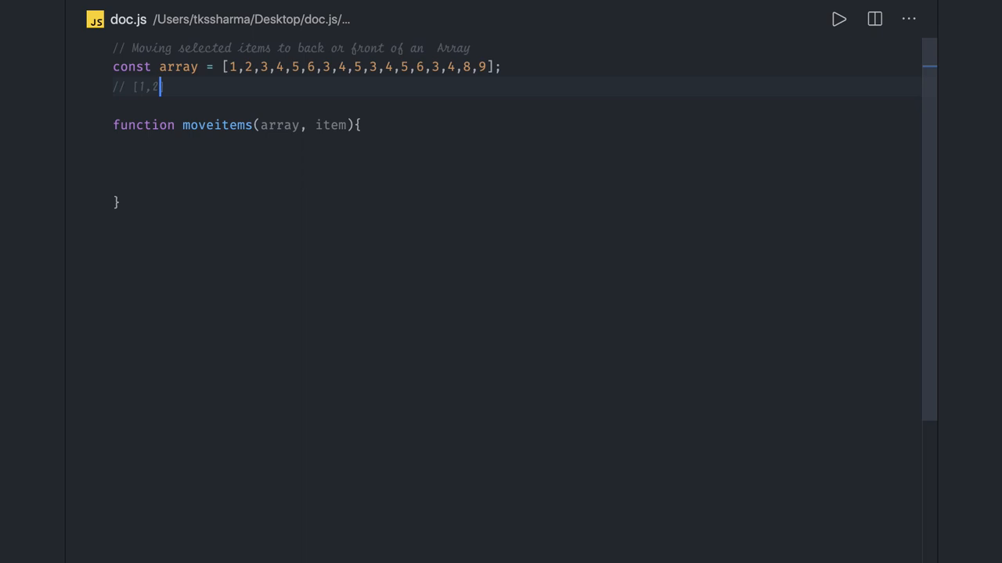
type(",")
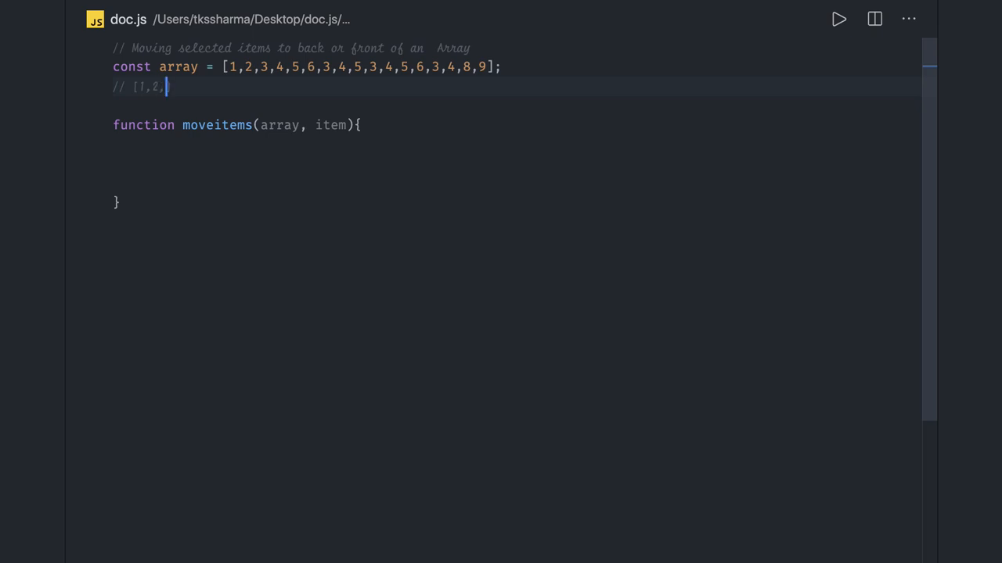
type("4,5,6")
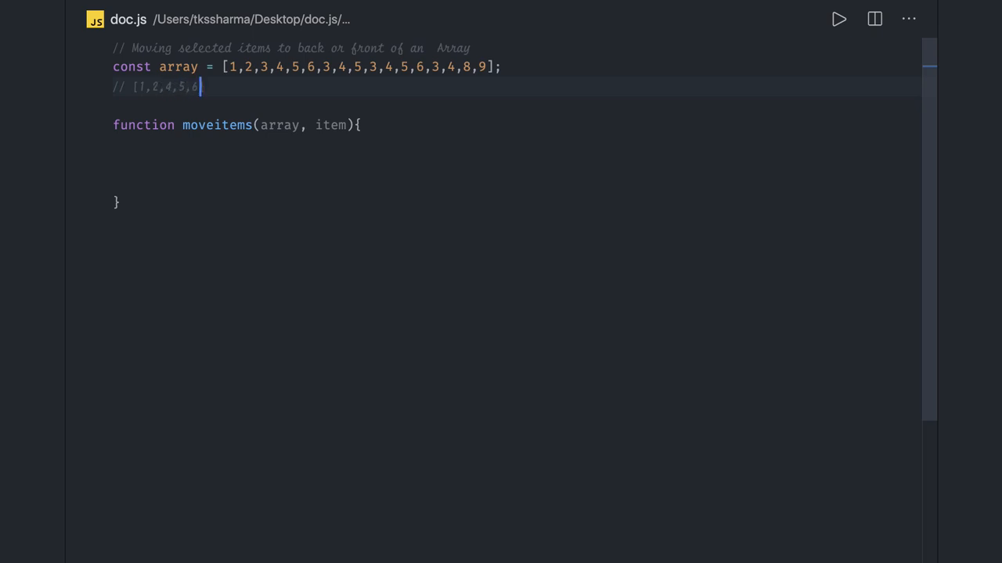
type(",4,5")
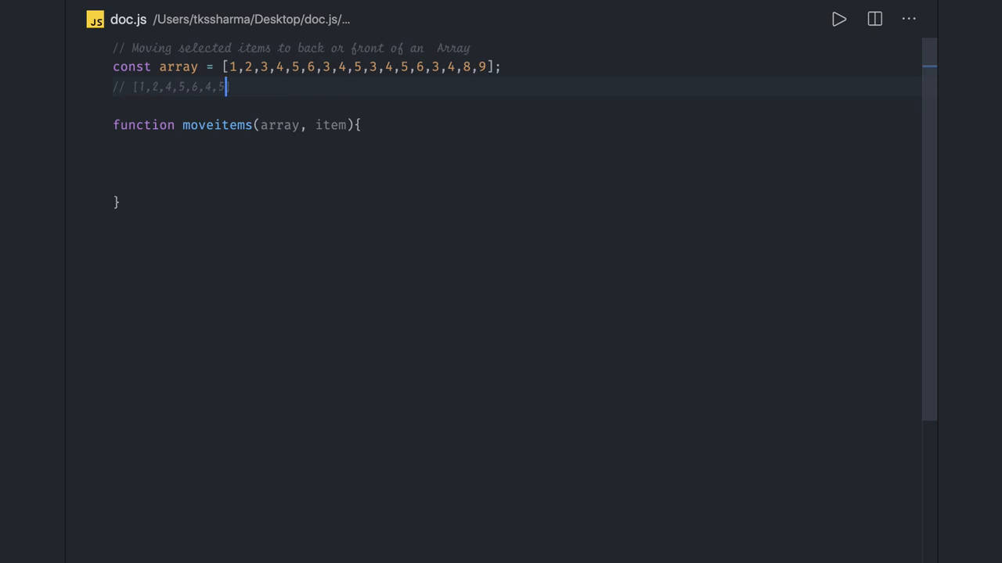
type("4,5")
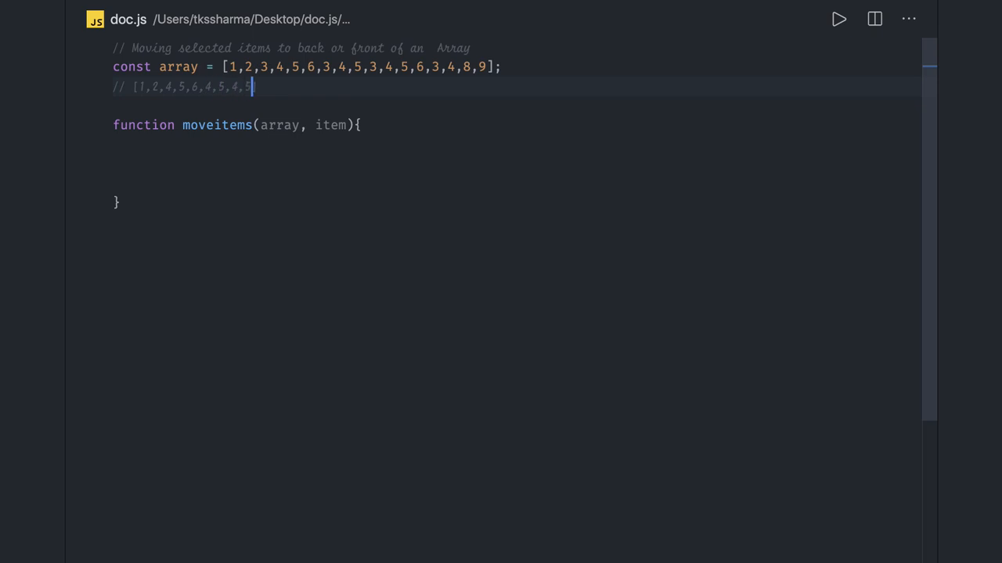
type("3,")
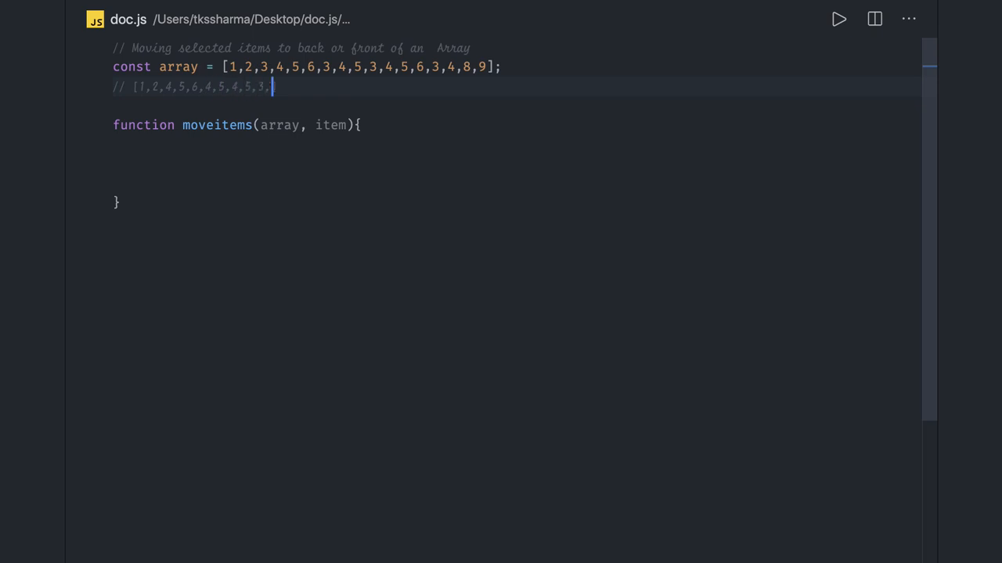
type("4")
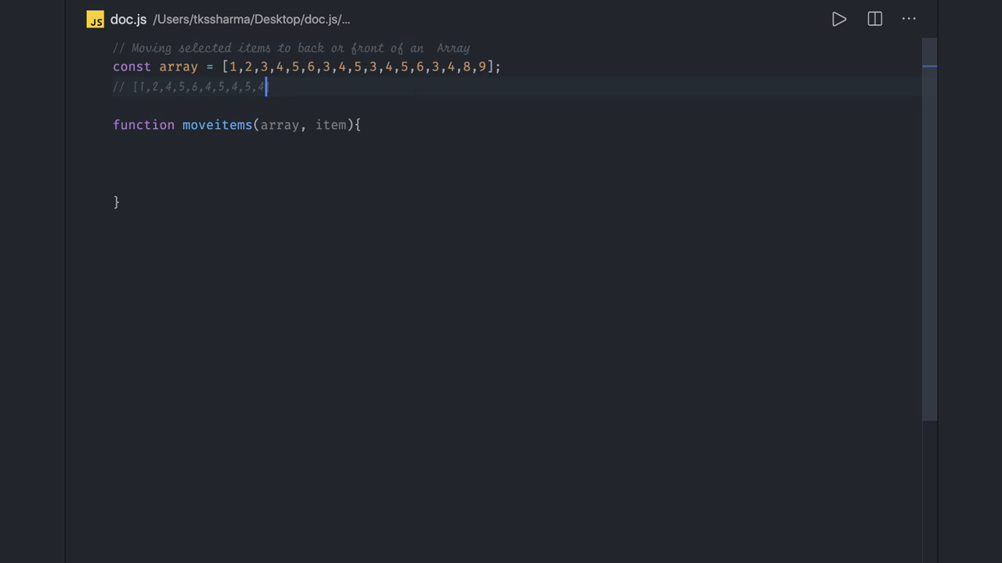
type(",3,3,3,3,3,3,3,,3,3")
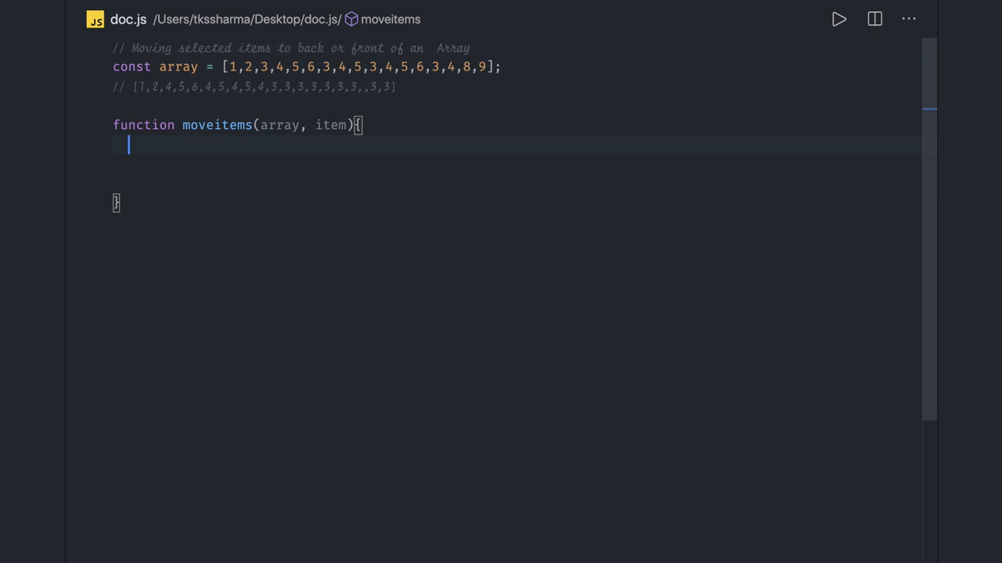
Step: Inside moveitems, write 'let count = 0;' and start 'for(let i=0; '
type("let count = 0;")
type("fo")
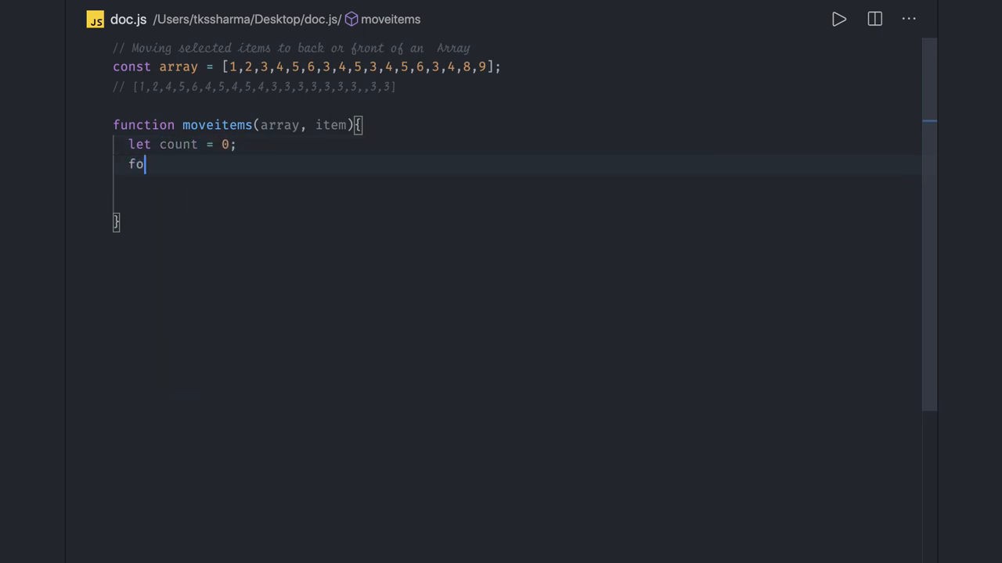
type("r(")
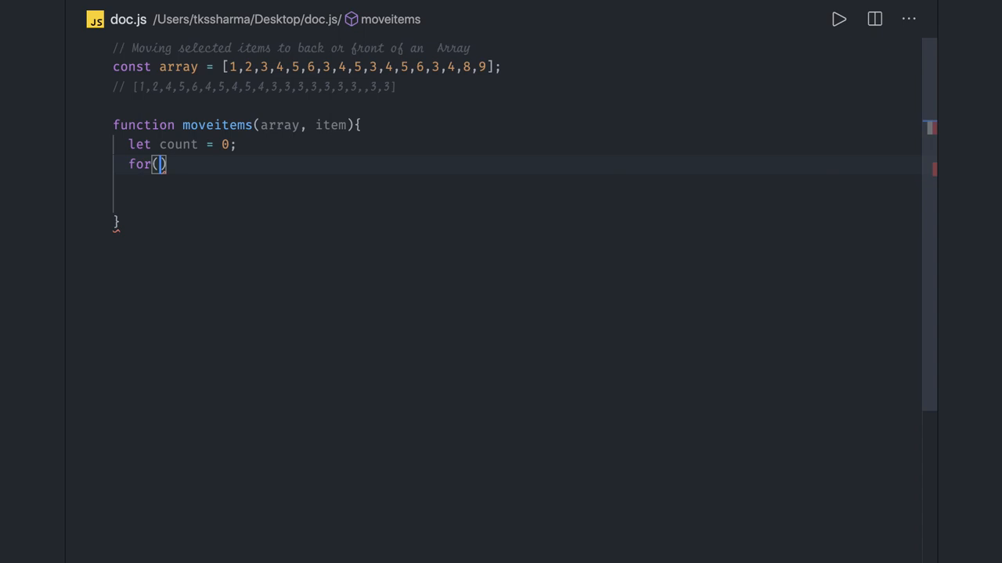
type("let i=")
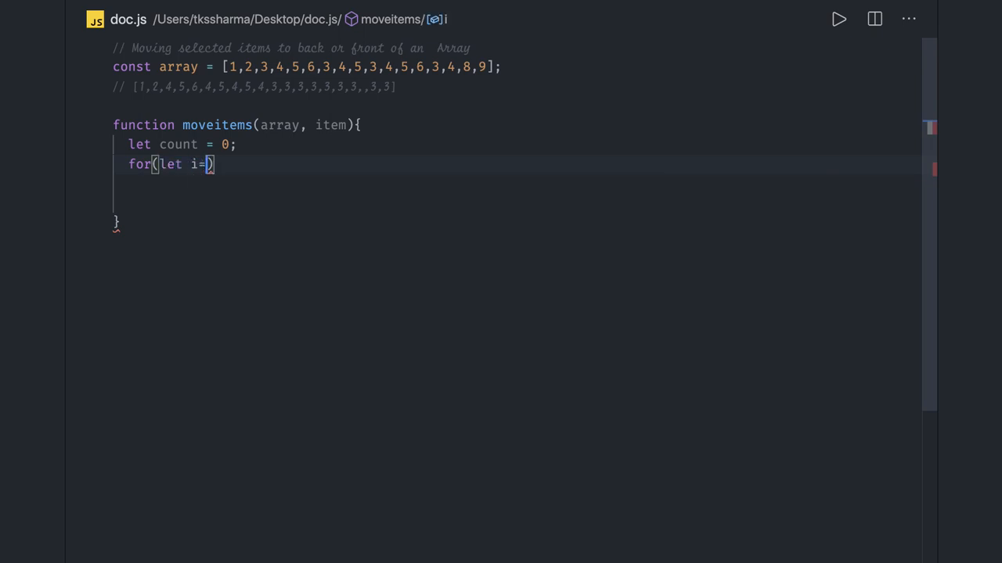
type("0;")
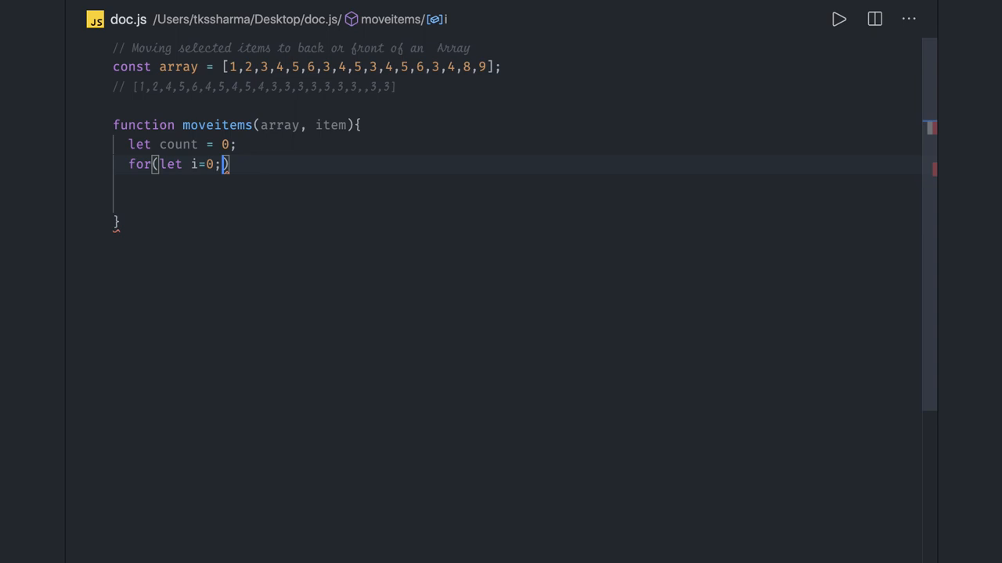
type("\" \"")
left_click(254, 86)
type("// [3,4")
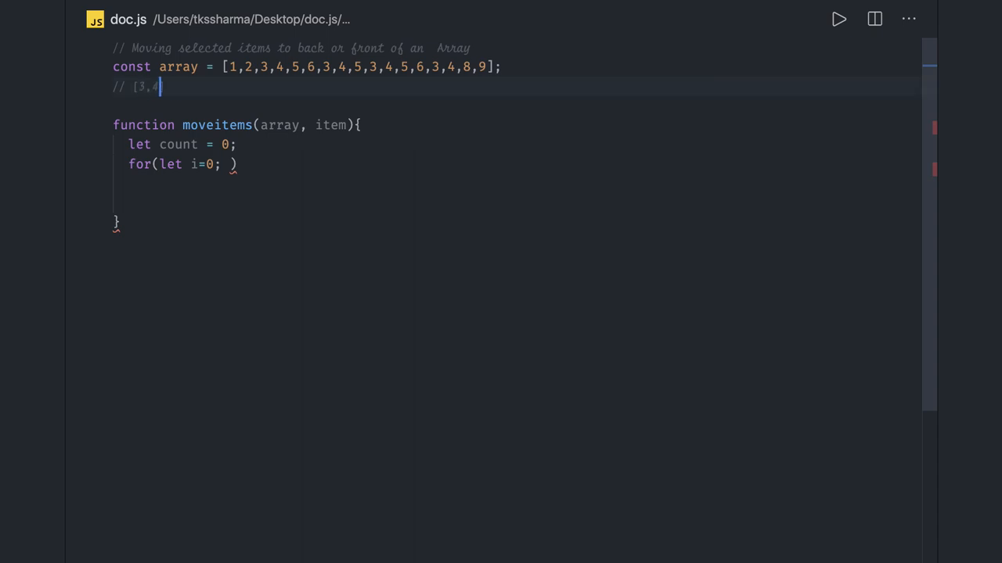
Step: Rewrite the sample comment to list repeated 3s first, then 1, 2, 4, 5
type(",3,3,3,3,,3,")
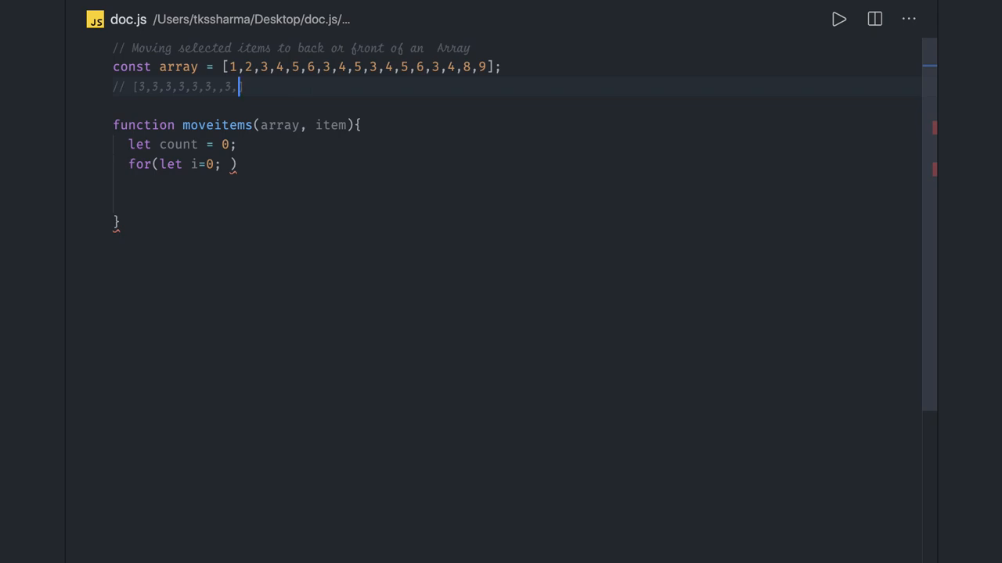
type("1,")
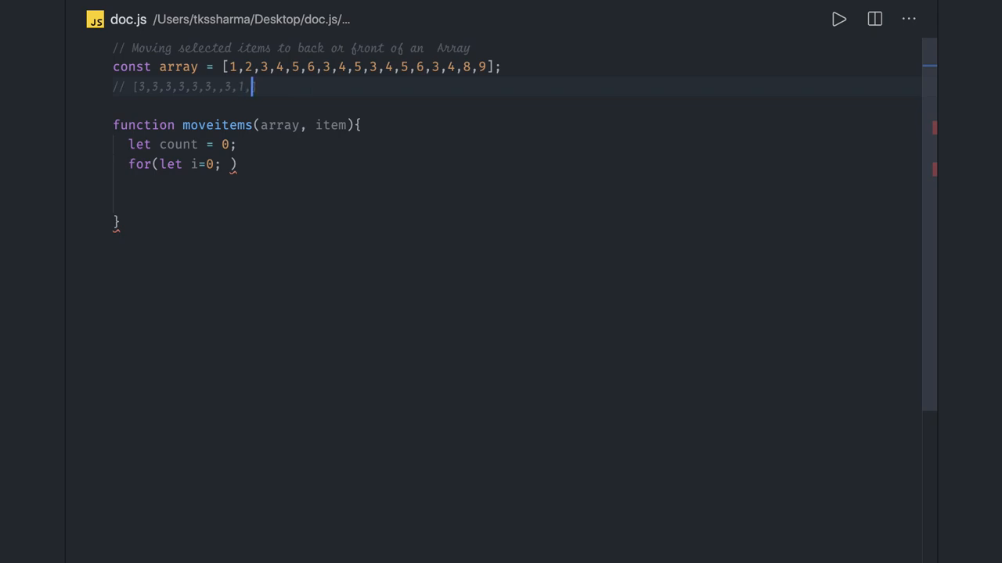
type("2,4,5....")
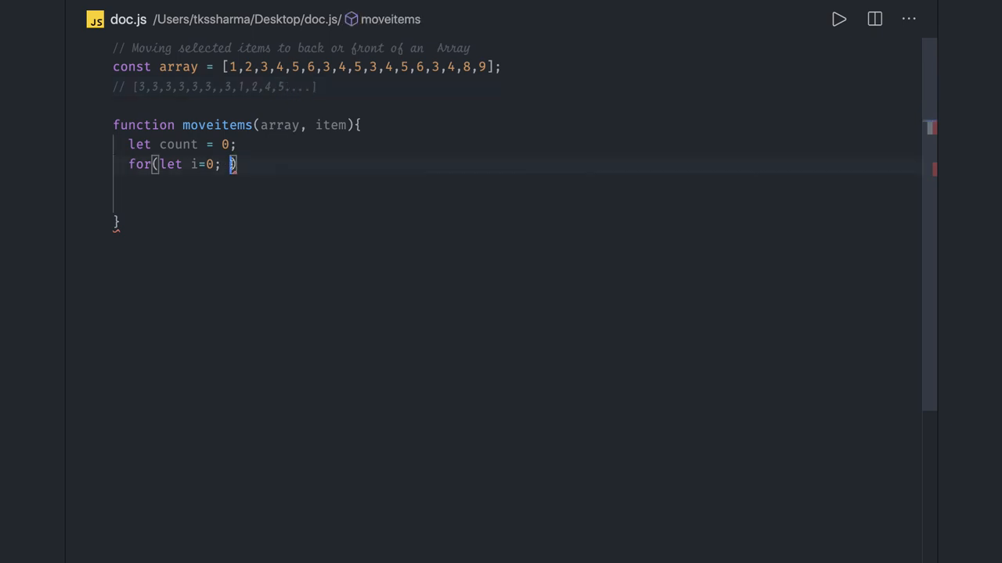
Step: Complete the for header with i < array length and i++, and add if(array[i] !== item)
type("i < array.length ;")
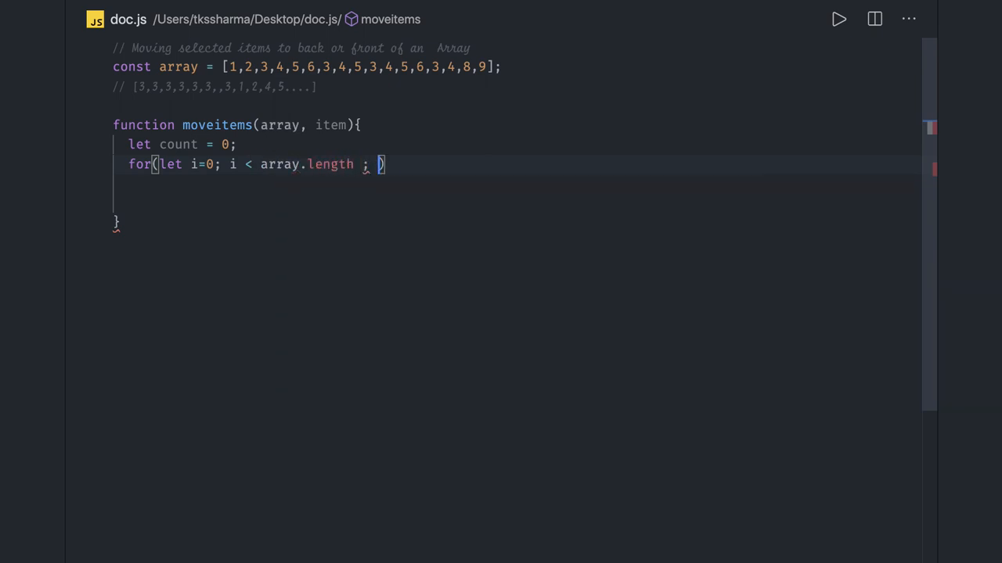
type("i++")
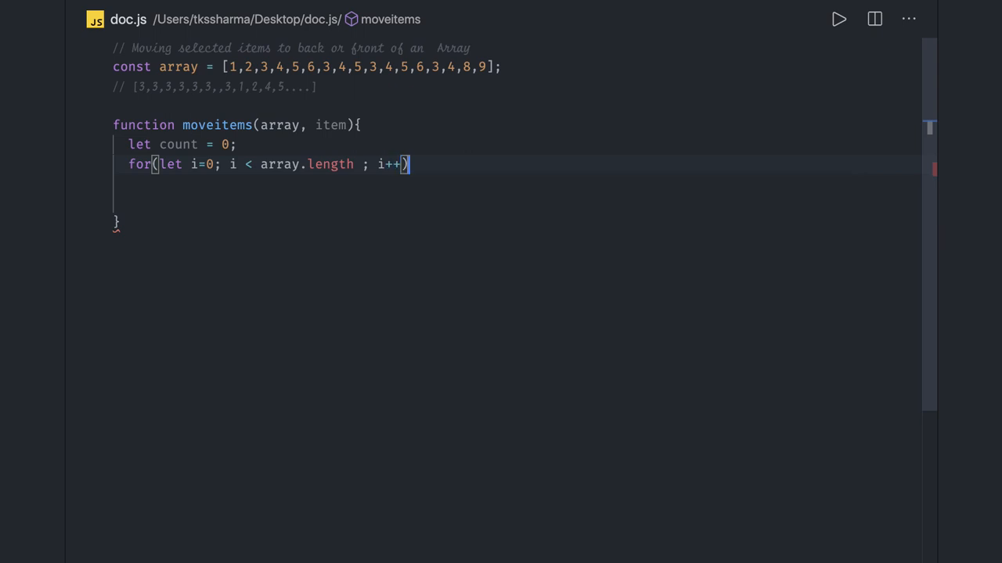
type("{")
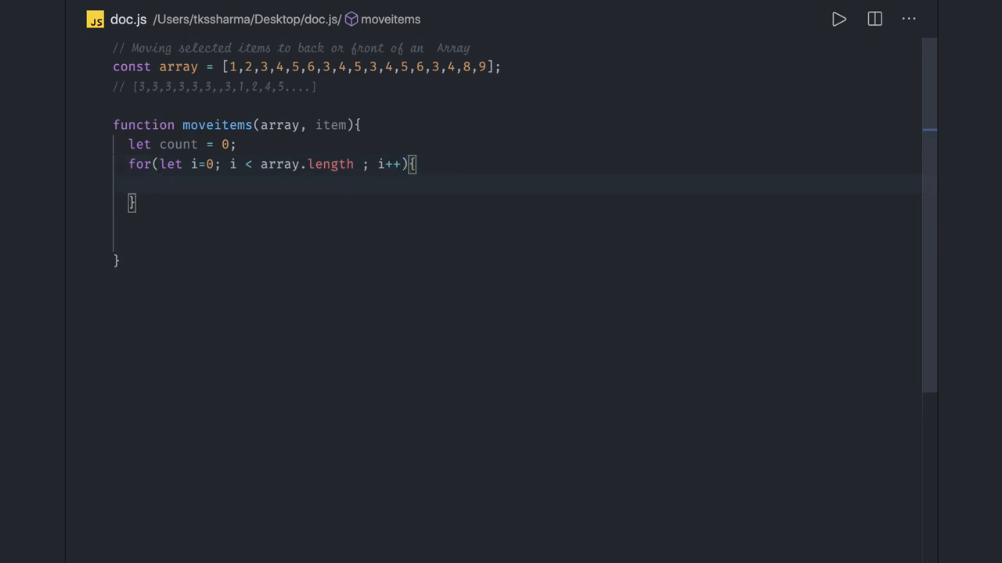
type("if")
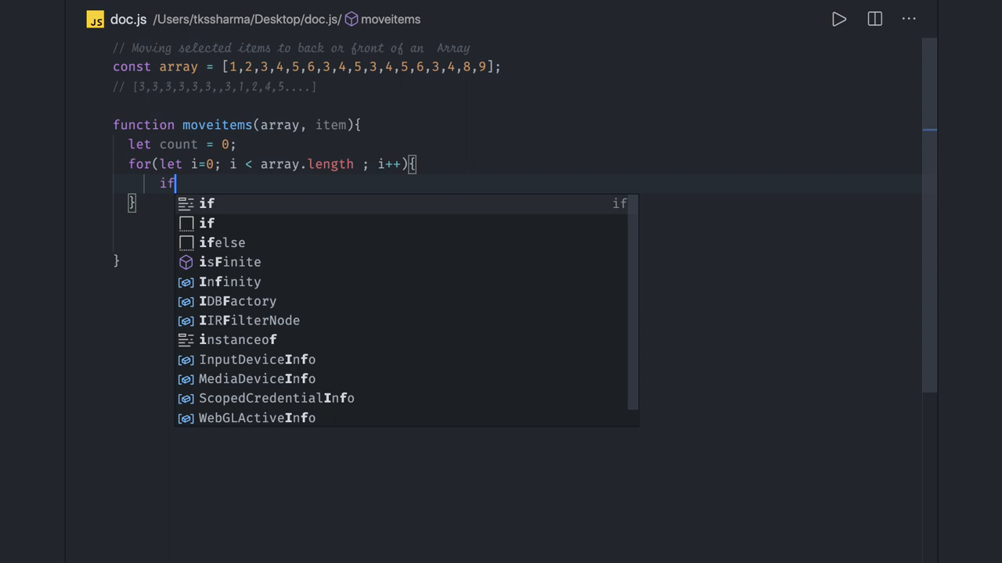
type("(arra")
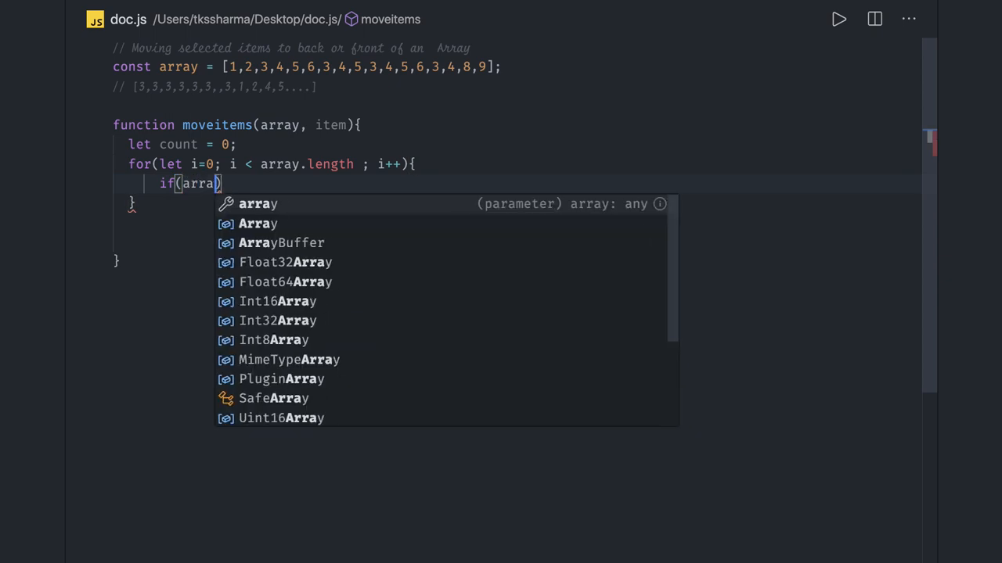
type("[i]")
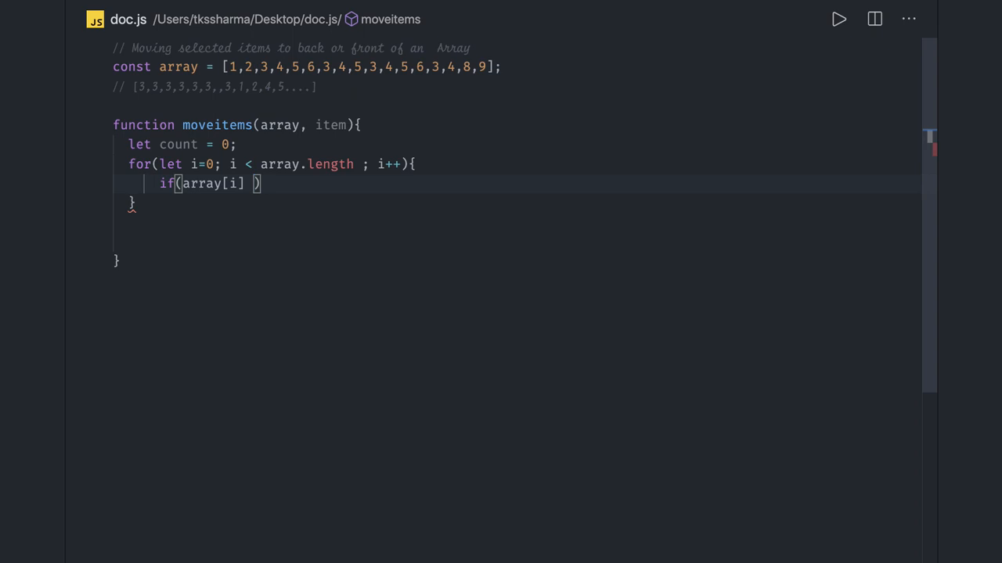
type("!== item")
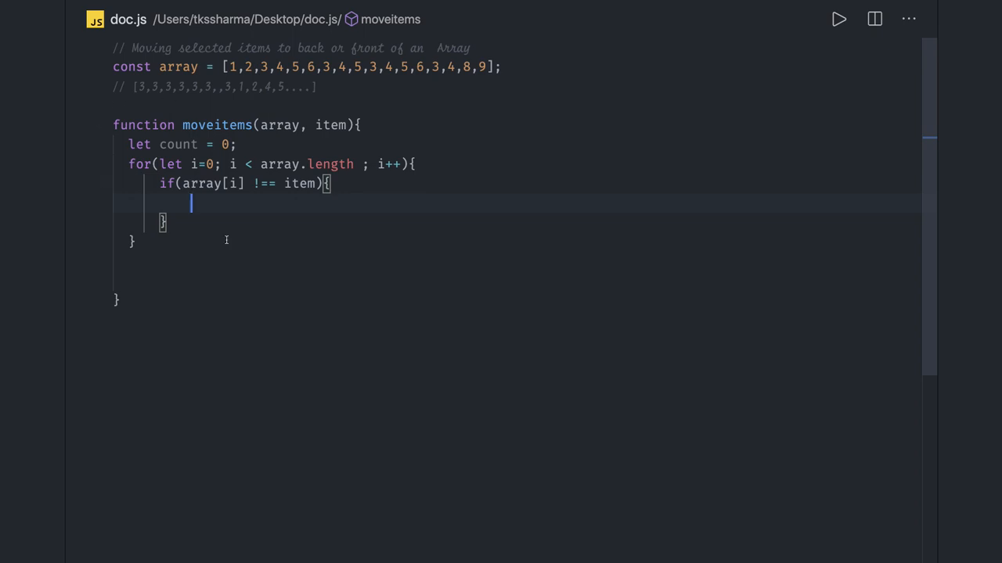
Step: Inside the if, write arrar[count++] = array[i]; to copy non-matching elements forward
type("arrar[")
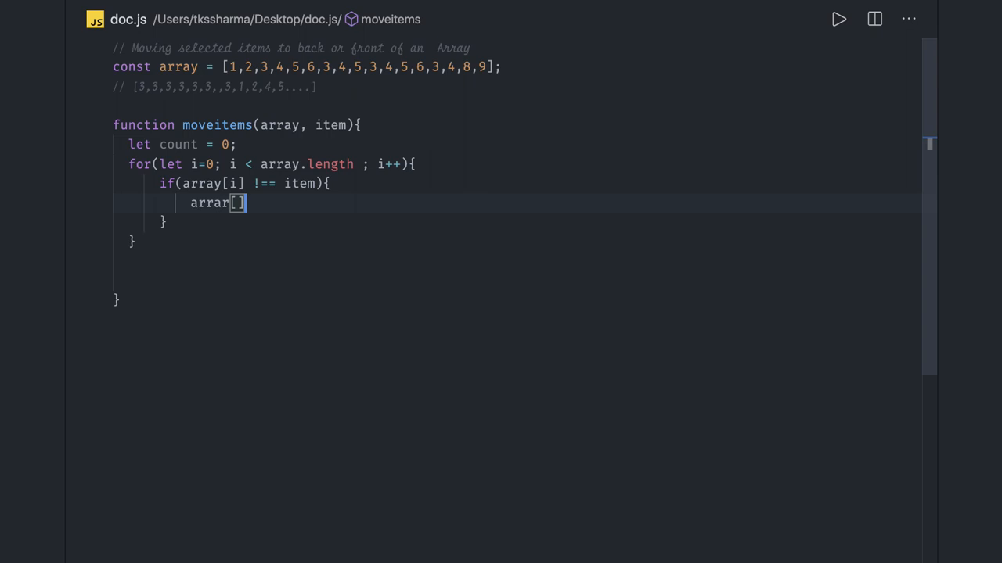
type("count")
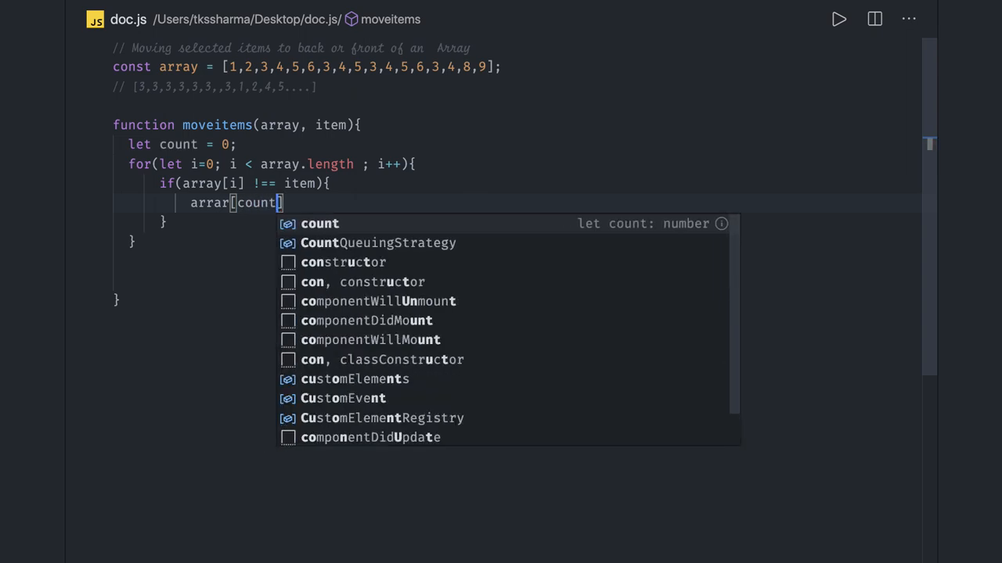
type("++] =")
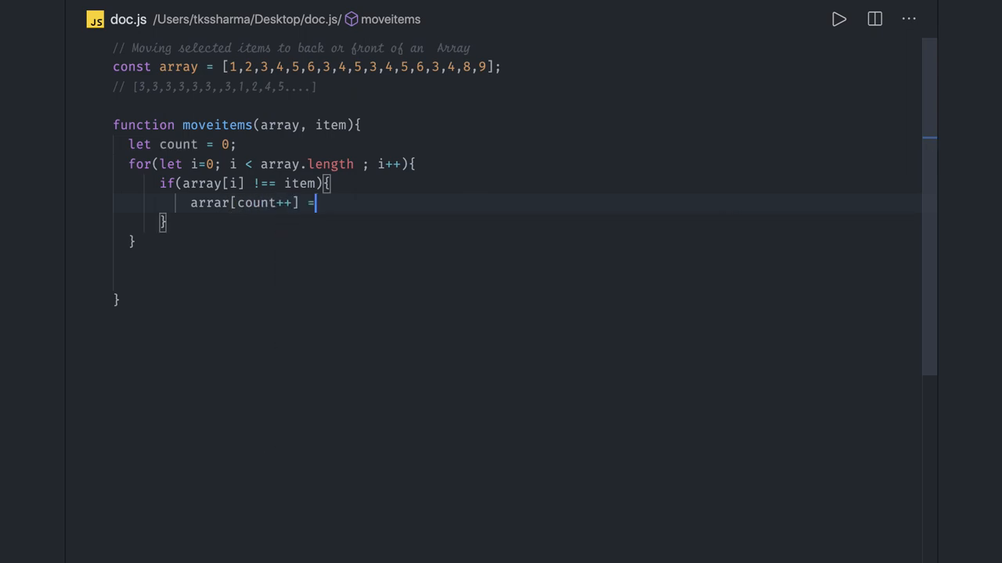
type("array[]")
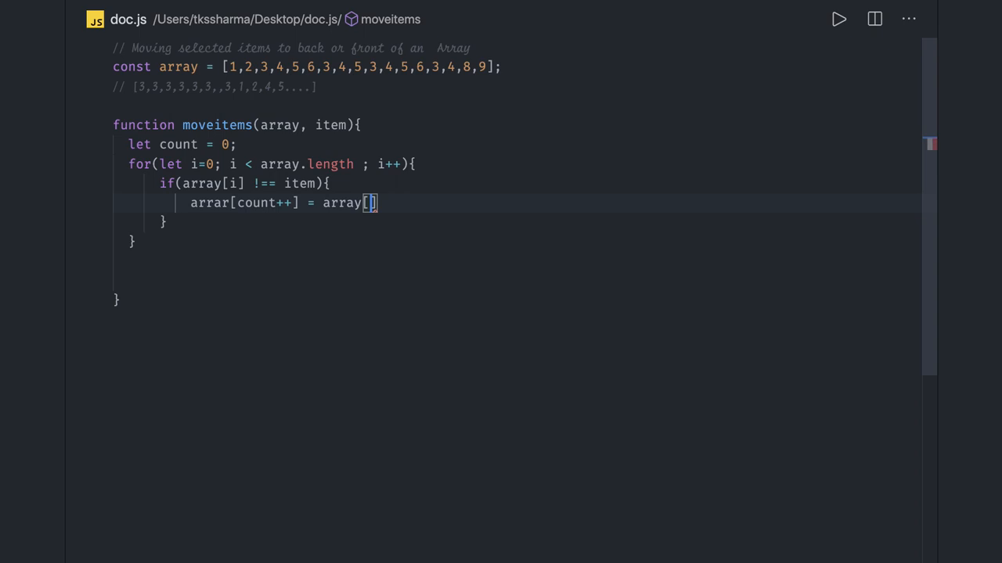
type("i")
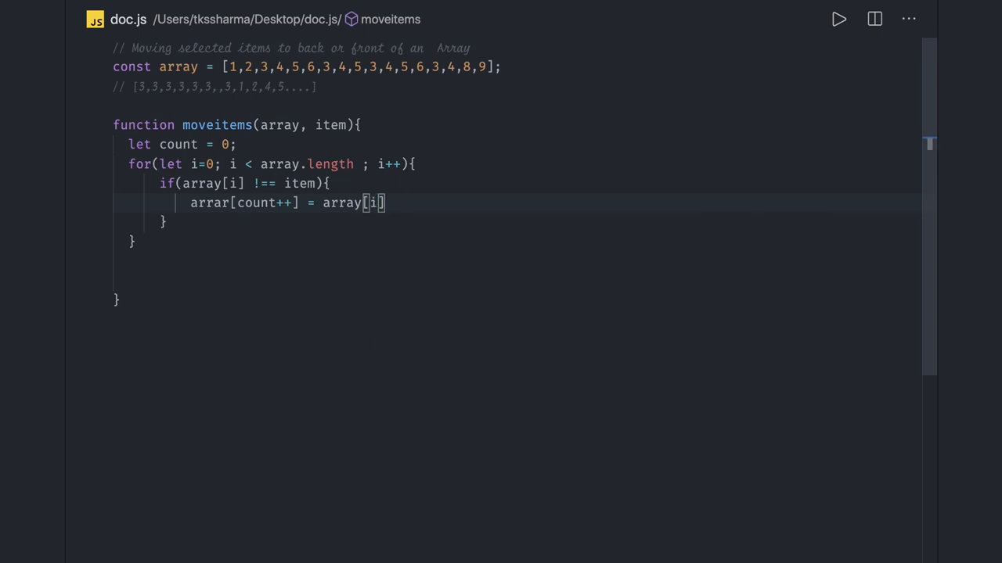
type(";")
left_click(516, 106)
type("[")
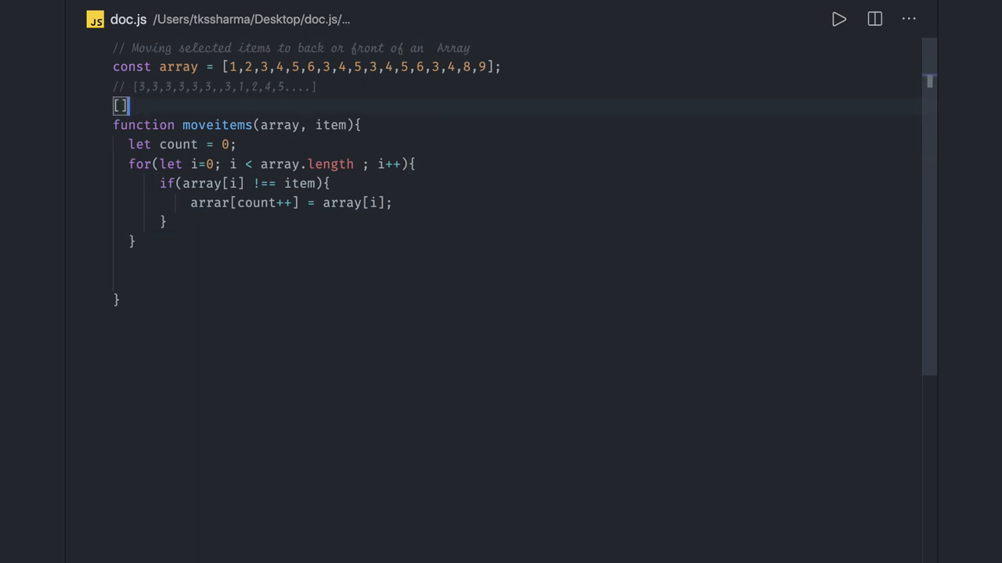
Step: Add a second comment line showing the expected front part [1,2,4,5.......]
type("1,")
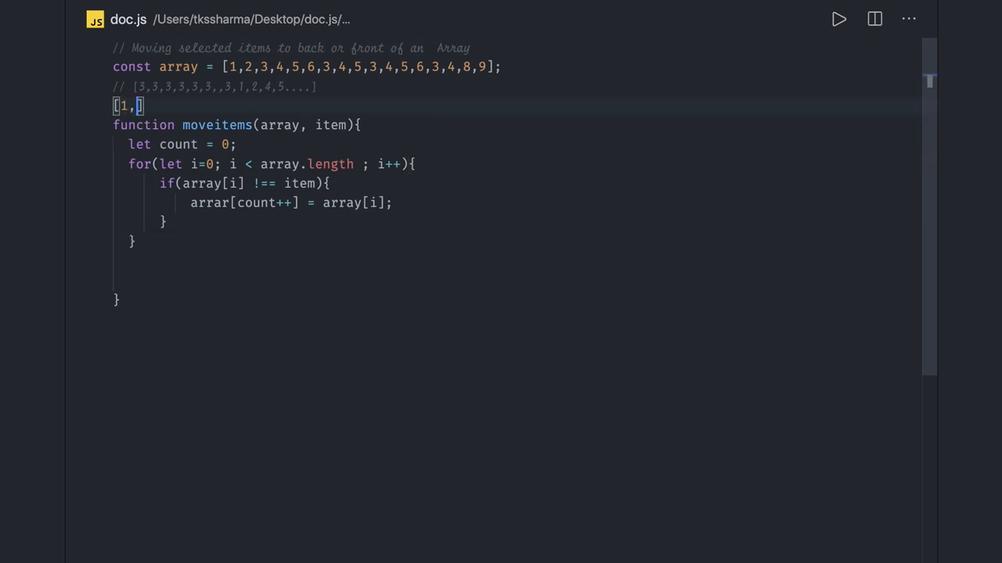
type("2,4,5,")
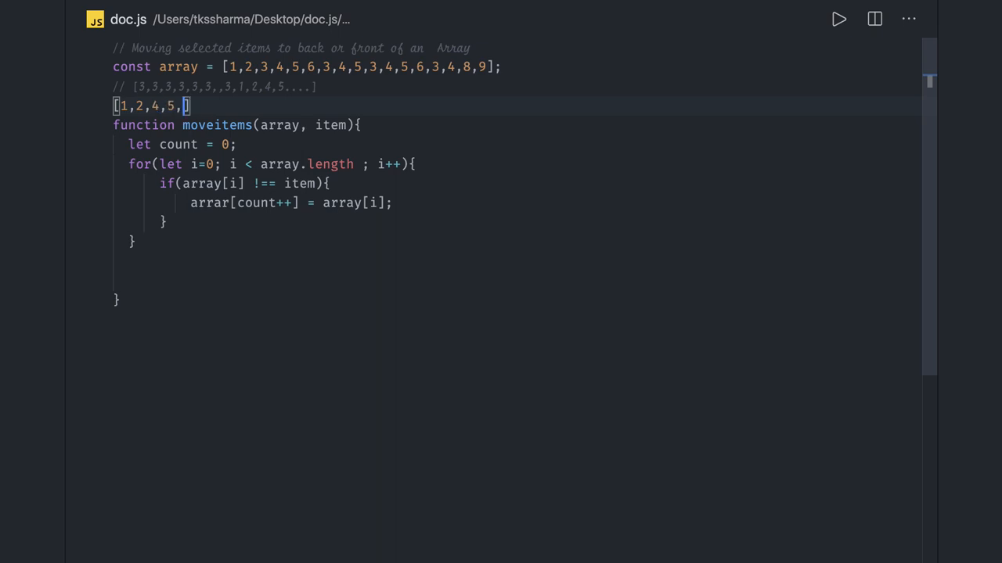
type("..if..")
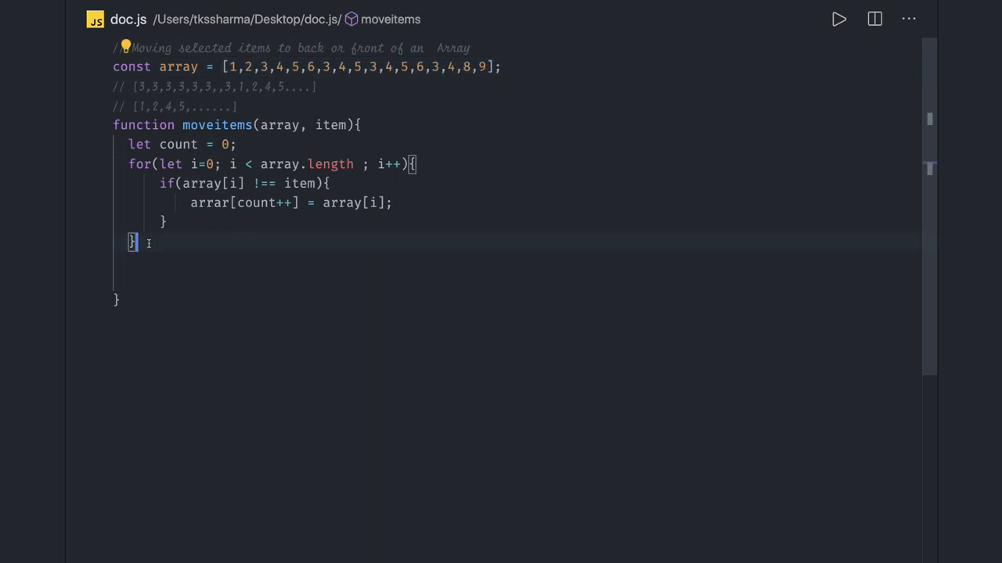
Step: Add while(count < array.length){ array[count++] = item; } and then return array
type("w")
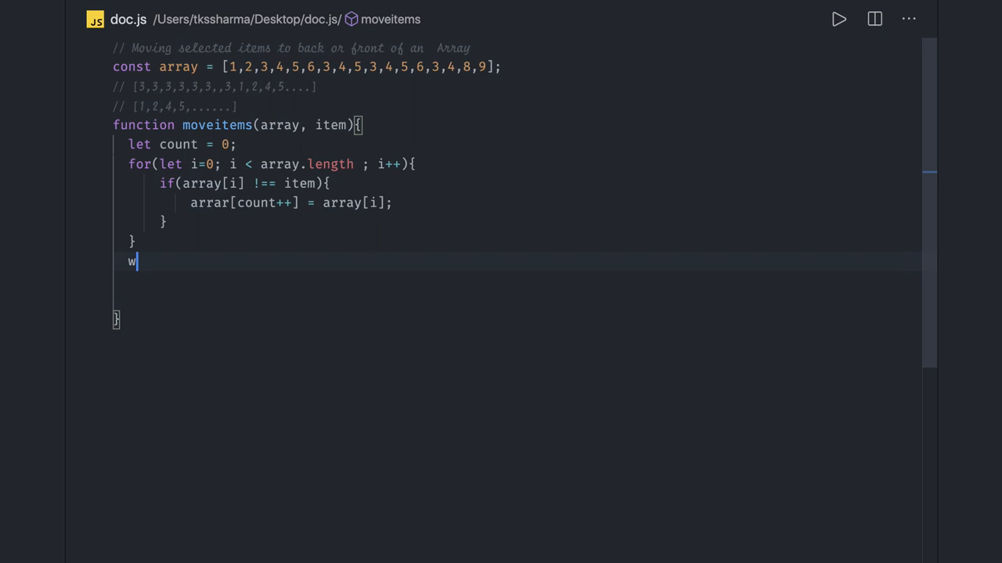
type("hile()")
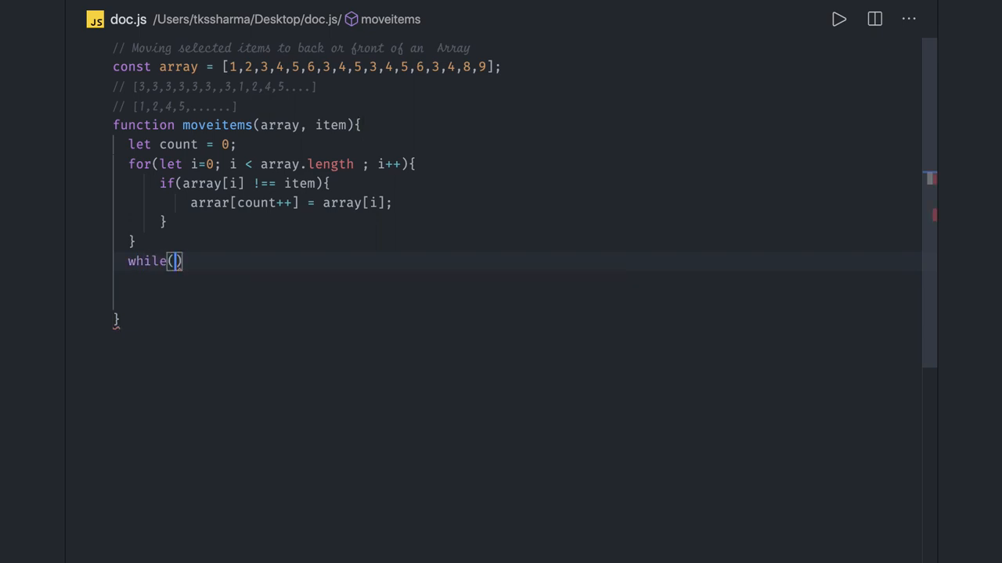
type("count < array.l")
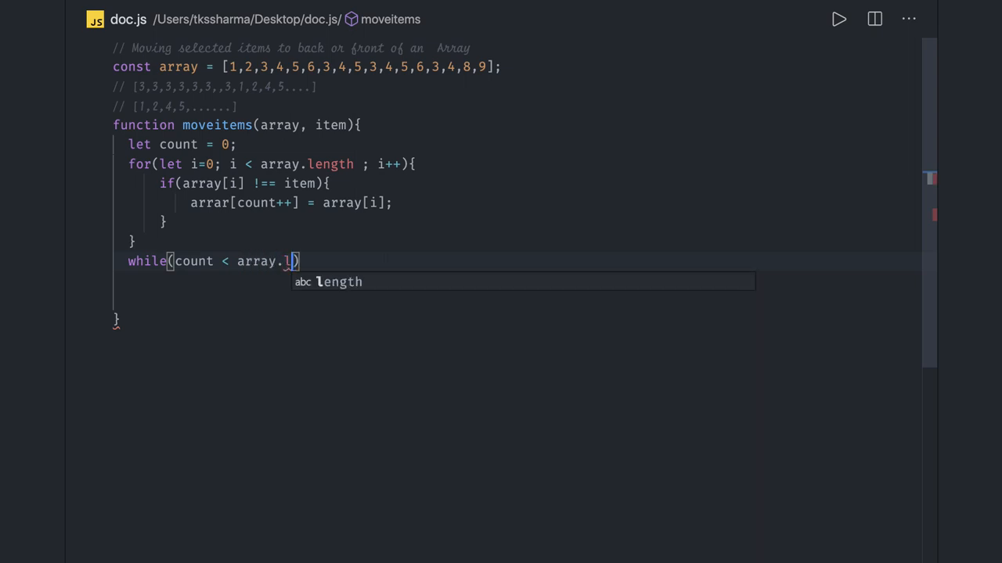
key("Tab")
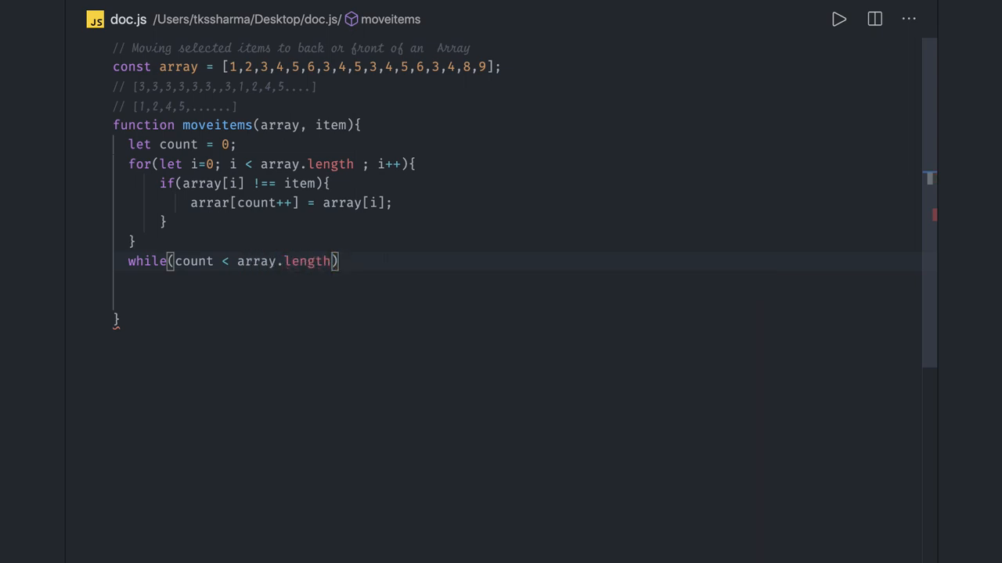
type("{")
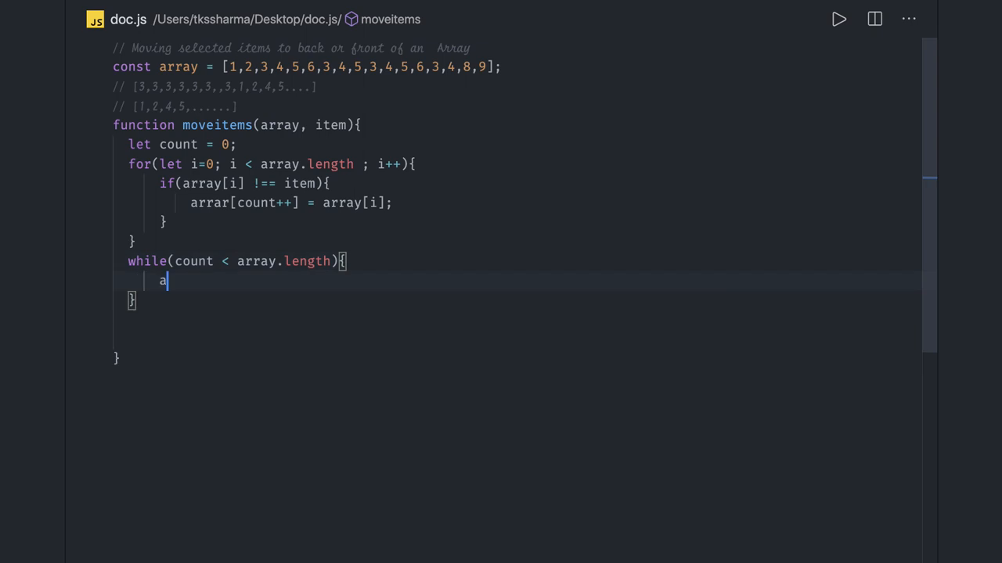
type("rr[count++] = item;")
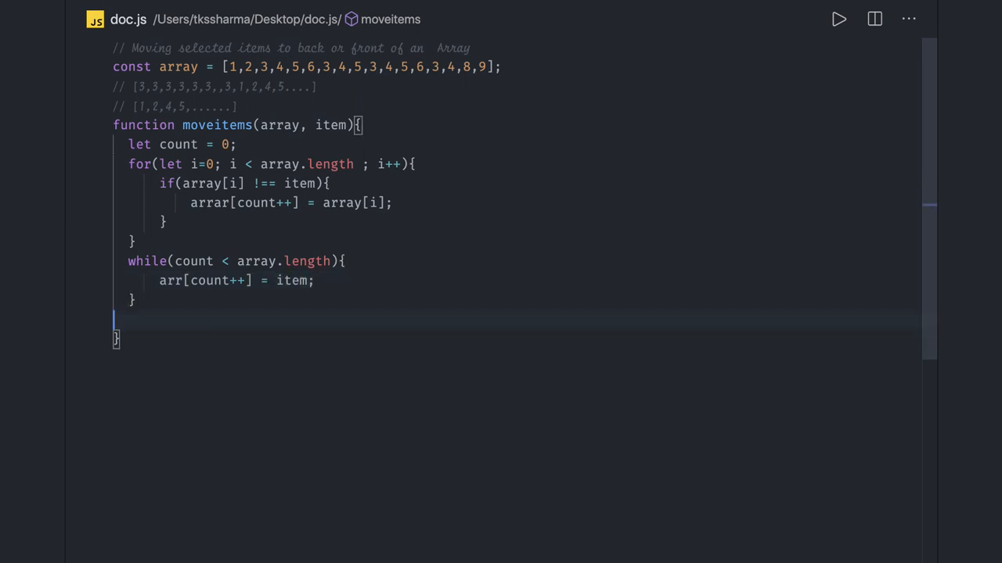
type("return a")
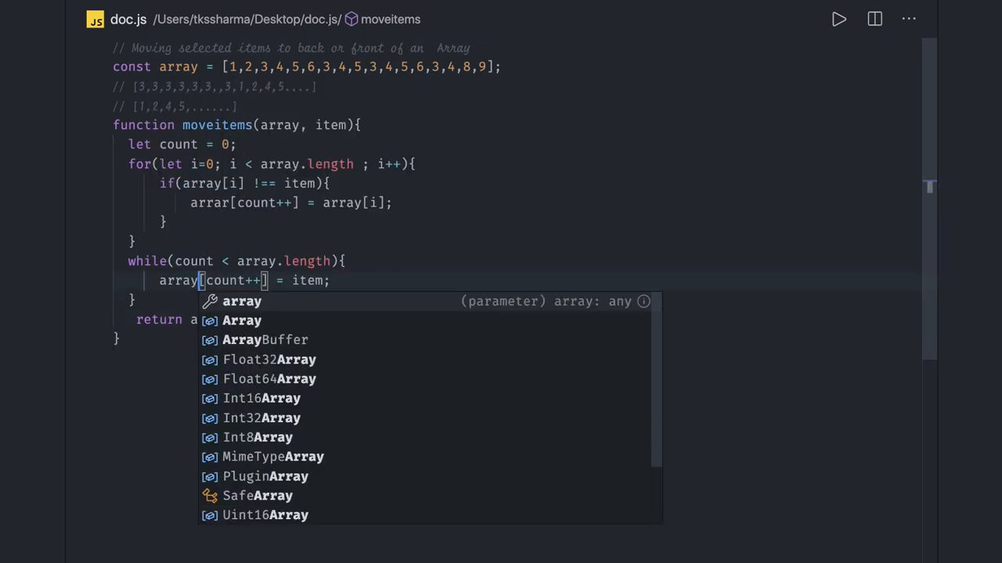
key("Escape")
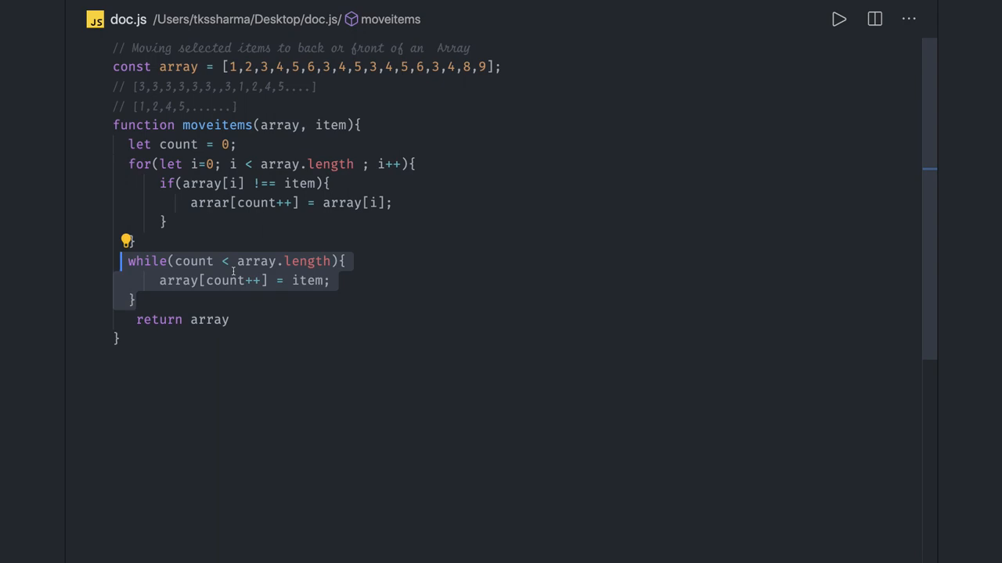
mouse_move(279, 125)
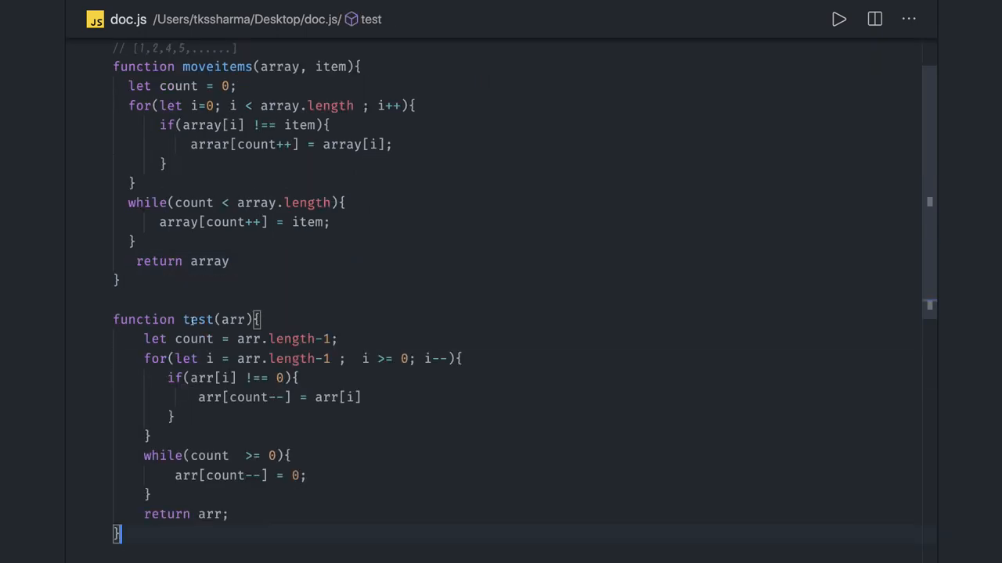
Step: Rename test to moveItems(arr, item) and replace both 0 literals with item
type("moveItem")
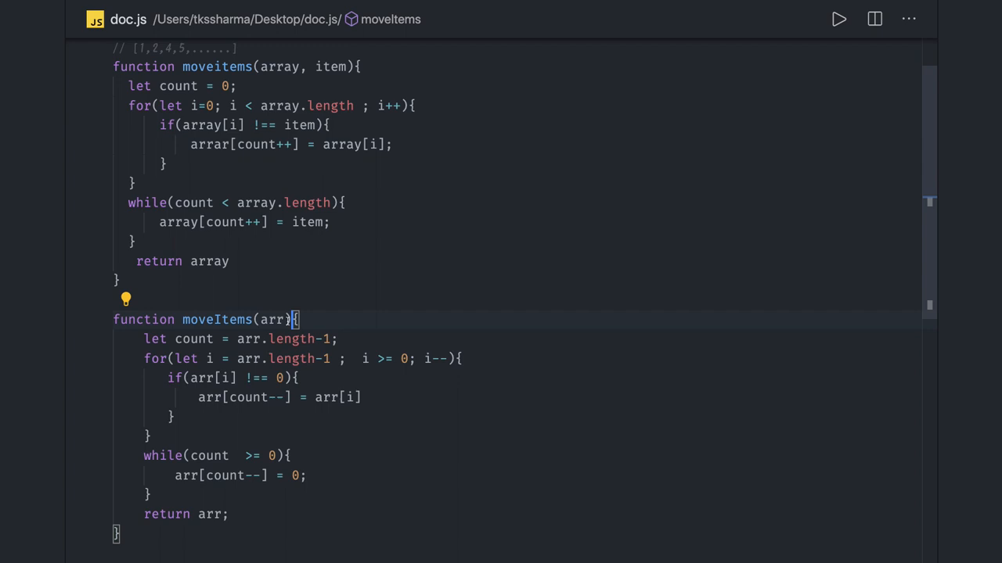
type(", item")
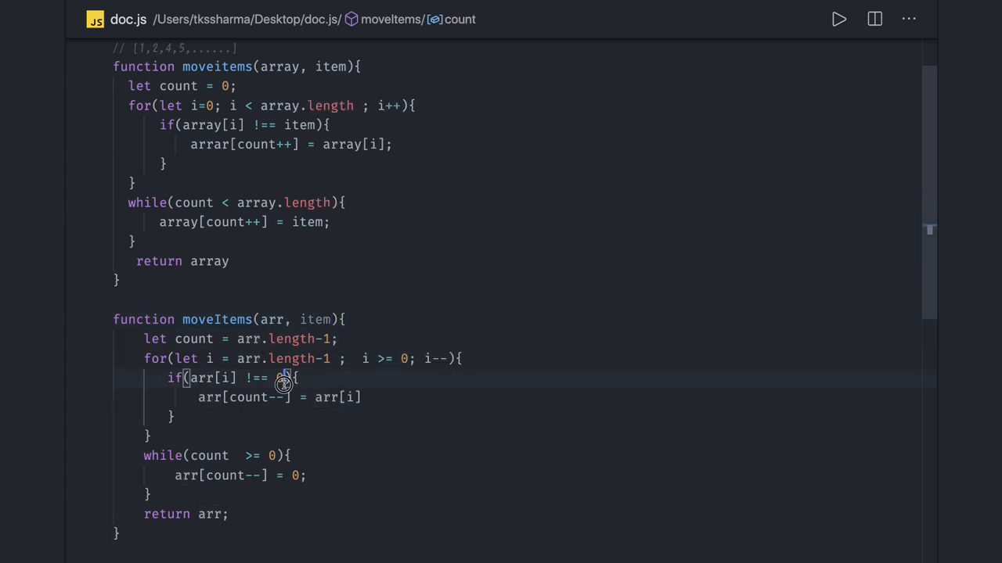
type("item")
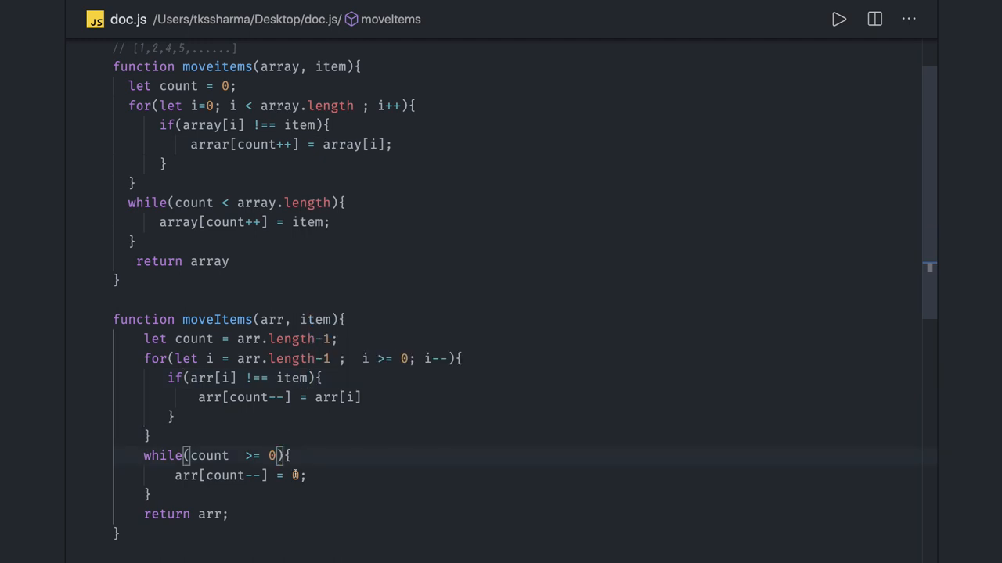
type("item")
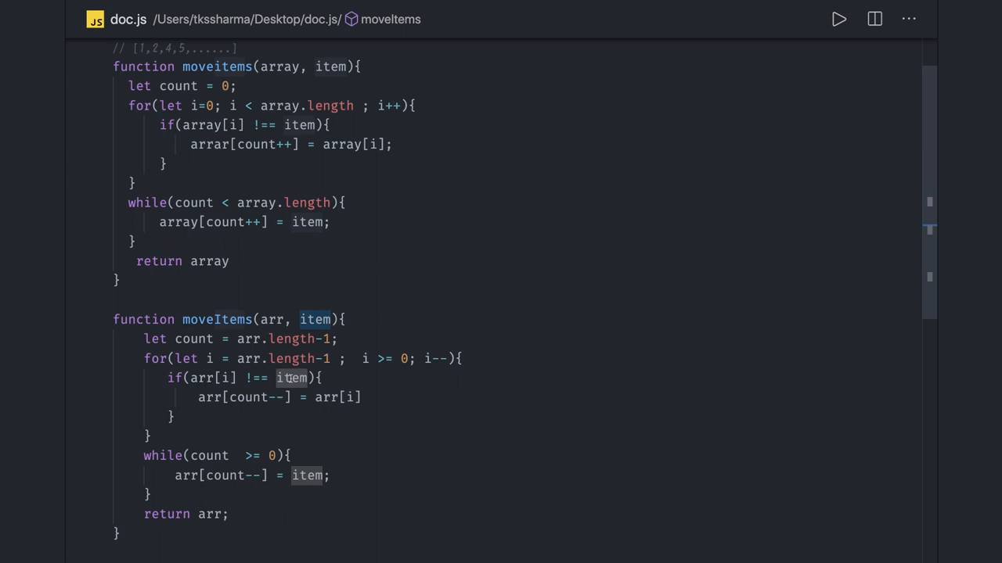
Step: Below moveItems, start declaring const array with empty brackets
scroll("down", 3)
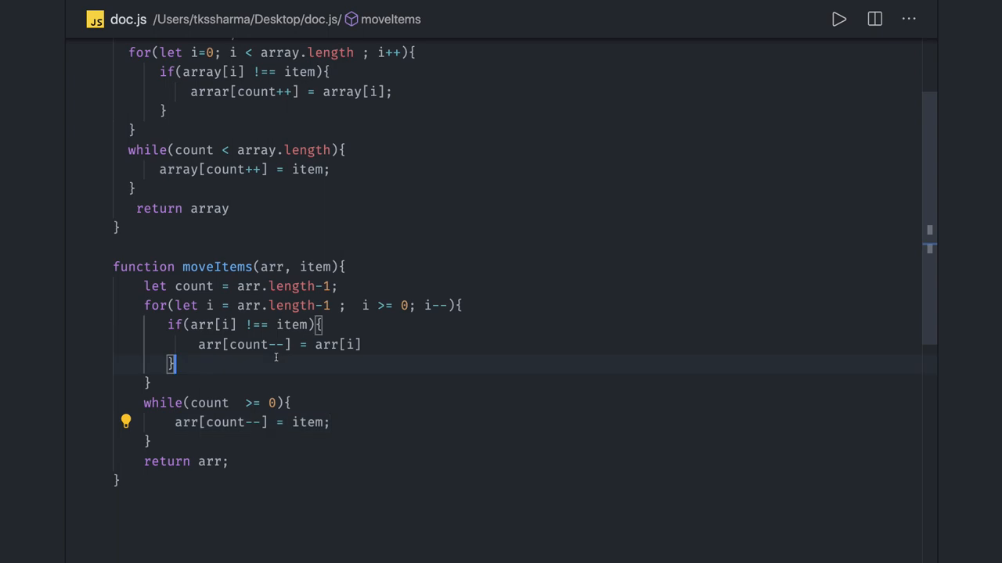
scroll("down", 3)
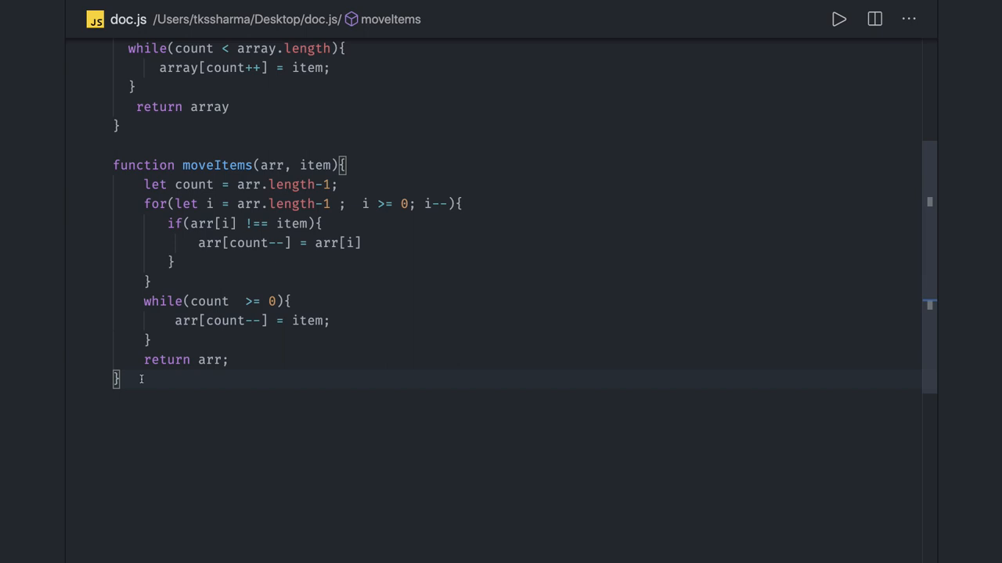
type("const array = [")
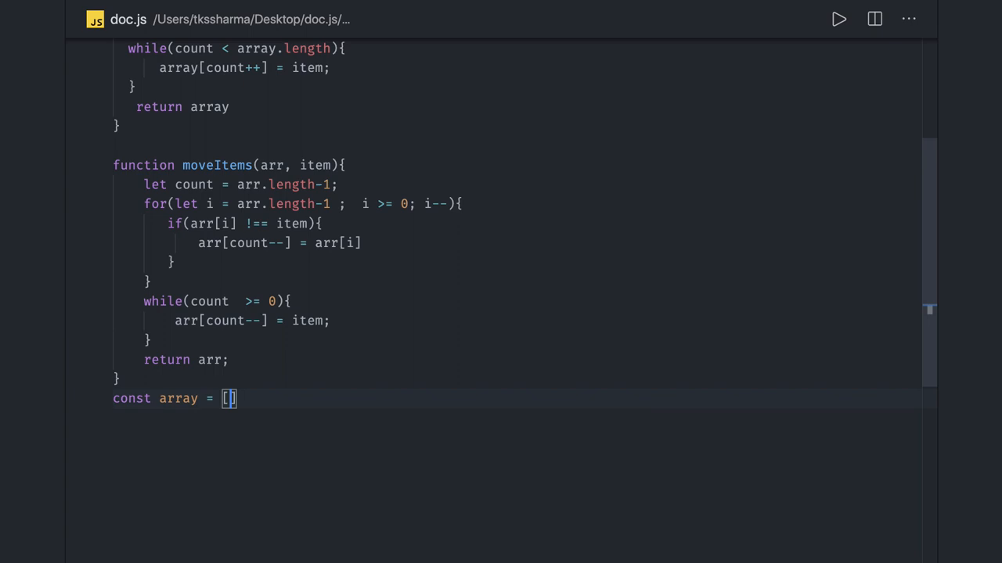
Step: Fill const array with a sample sequence of 1s and 0s and close it with a semicolon
type("1,0,0,0,0,0,1,1,1,1,")
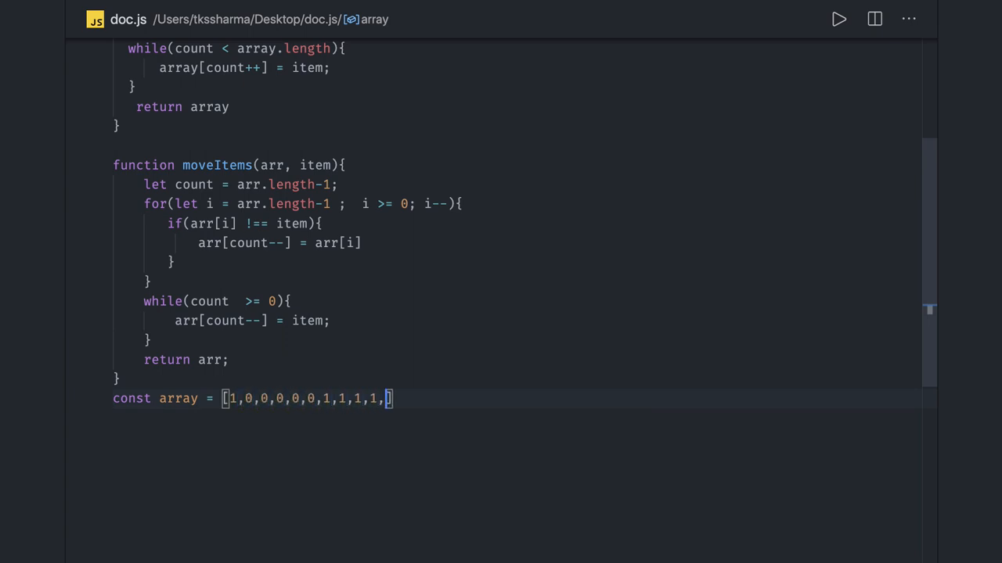
type("0,0,0,11")
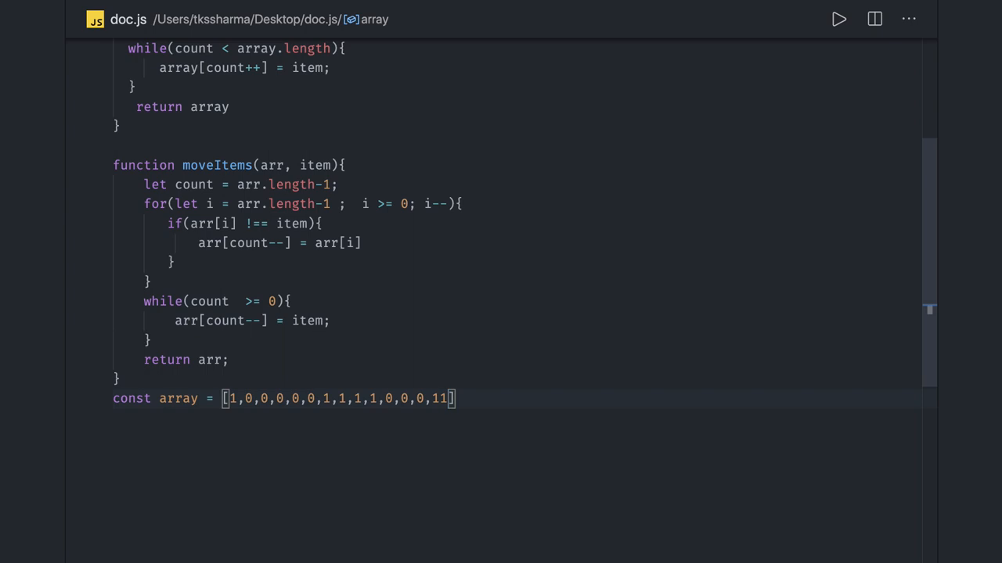
type(",1,0,0,0")
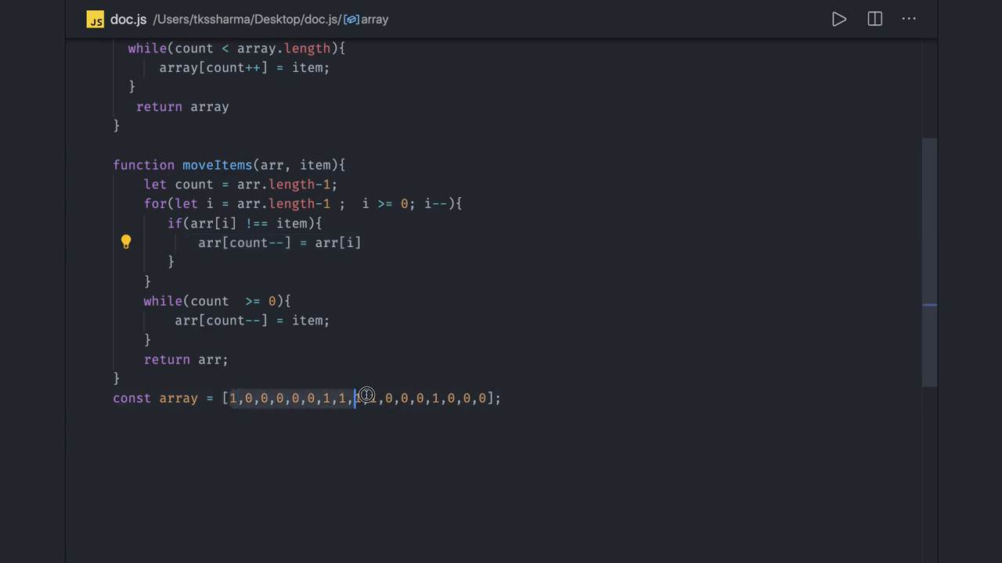
type("1,1")
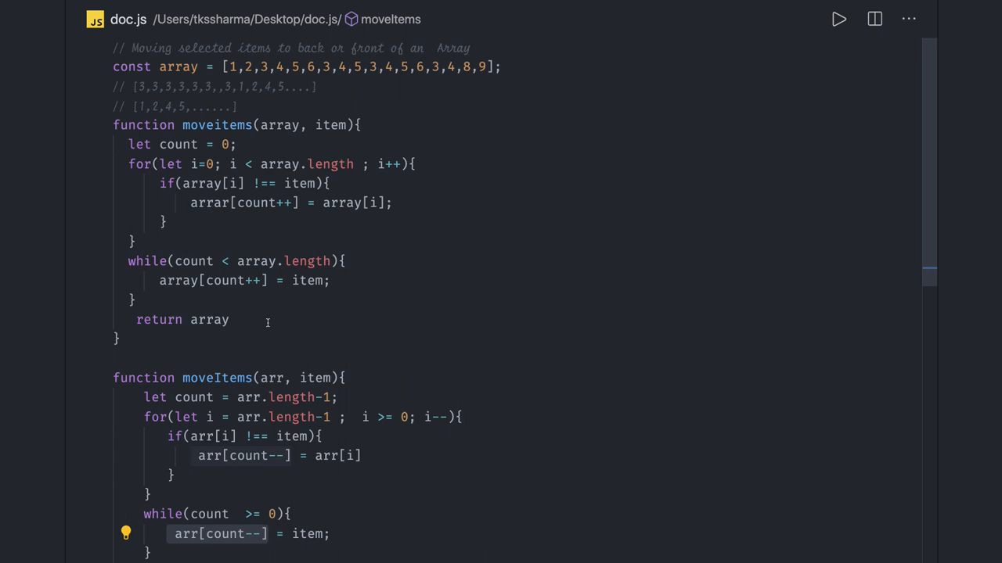
mouse_move(55, 556)
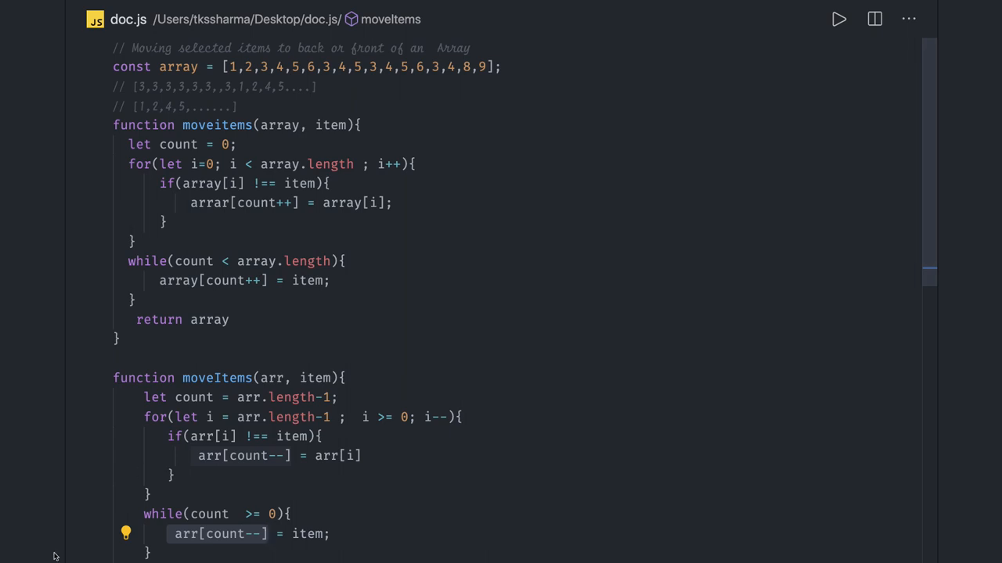